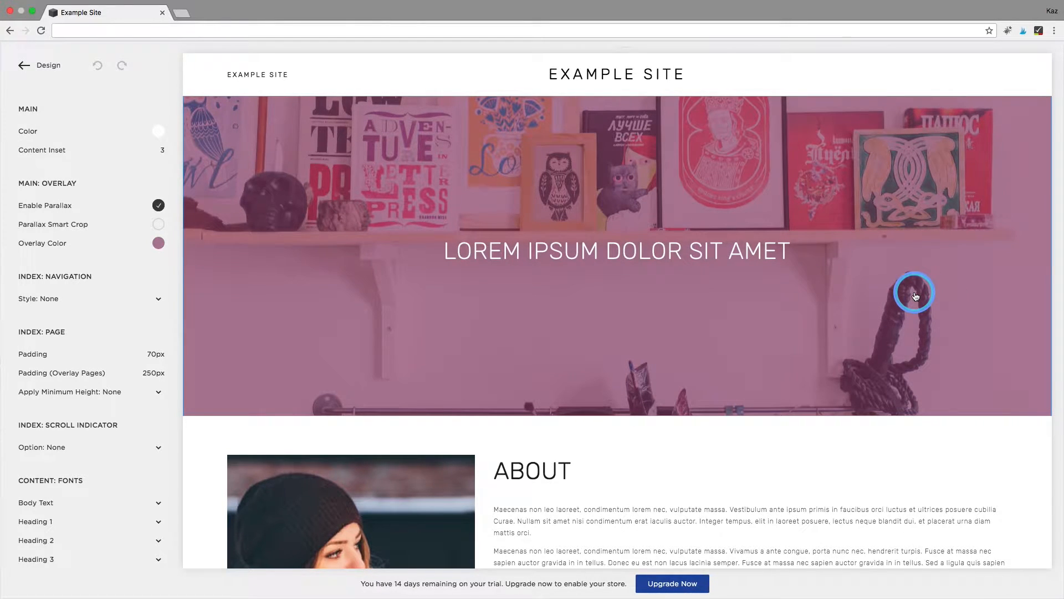
Review the site sections, adjust the site's main background colour and save the design settings
scroll("down", 3)
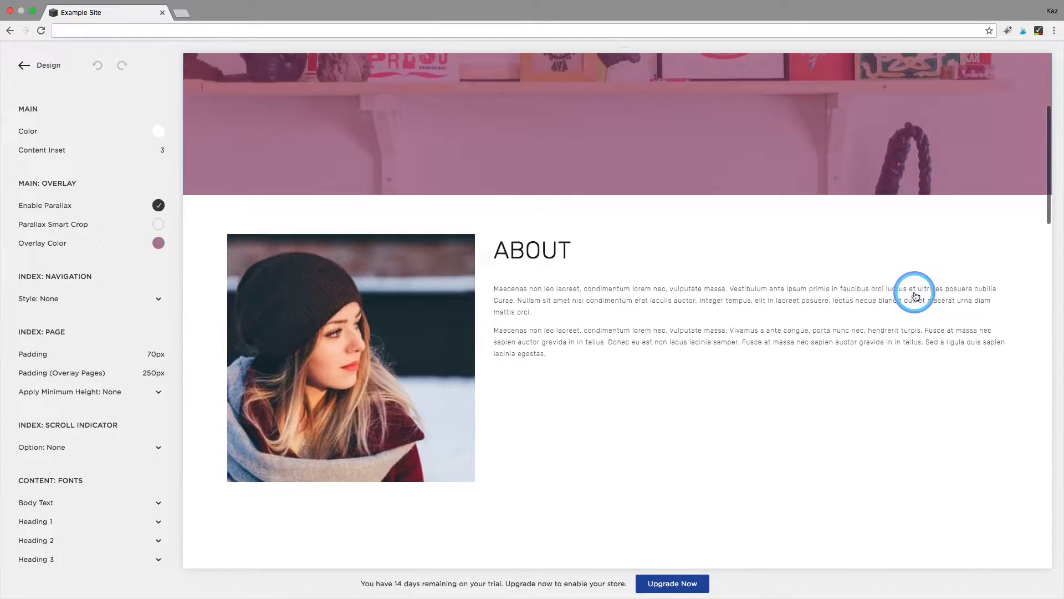
scroll("down", 3)
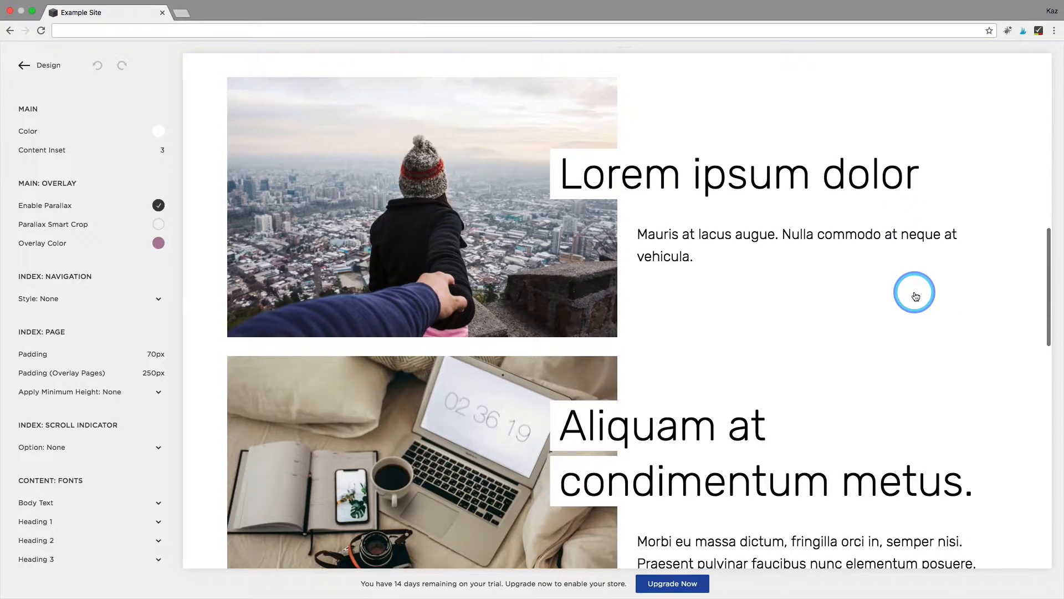
scroll("down", 3)
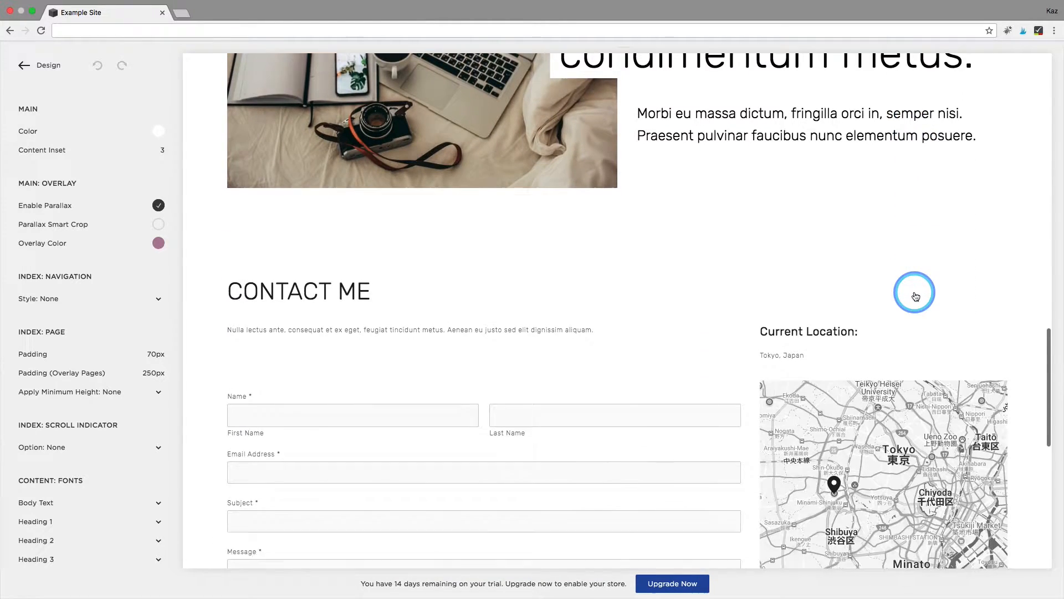
scroll("down", 3)
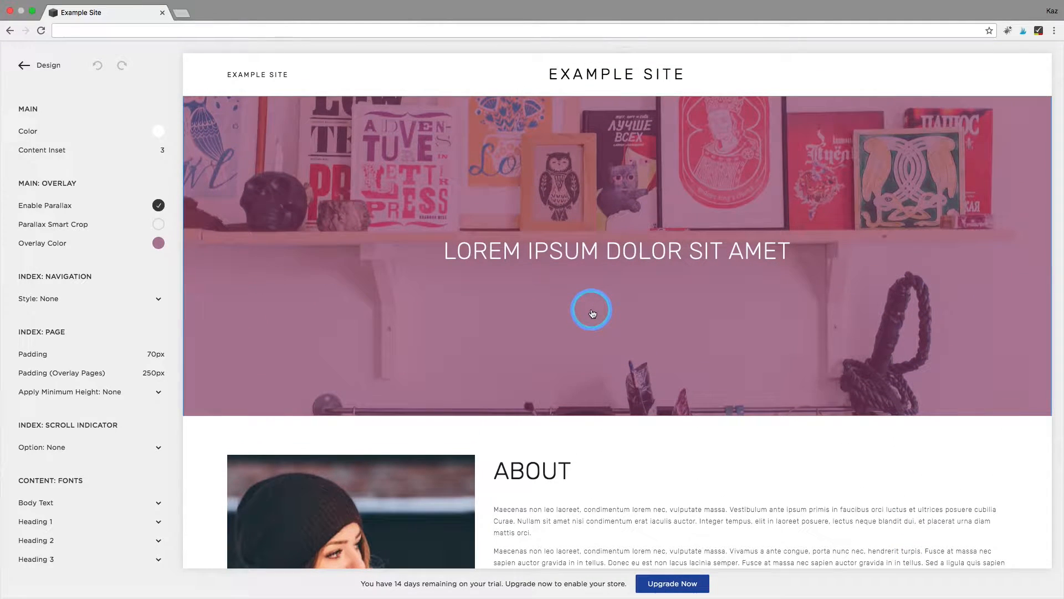
scroll("down", 3)
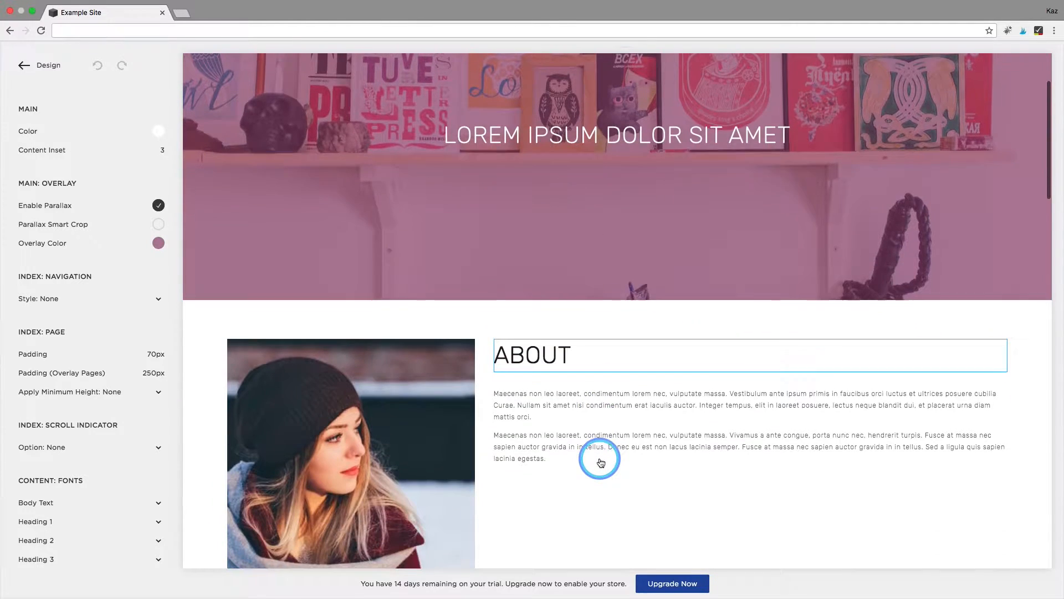
scroll("down", 3)
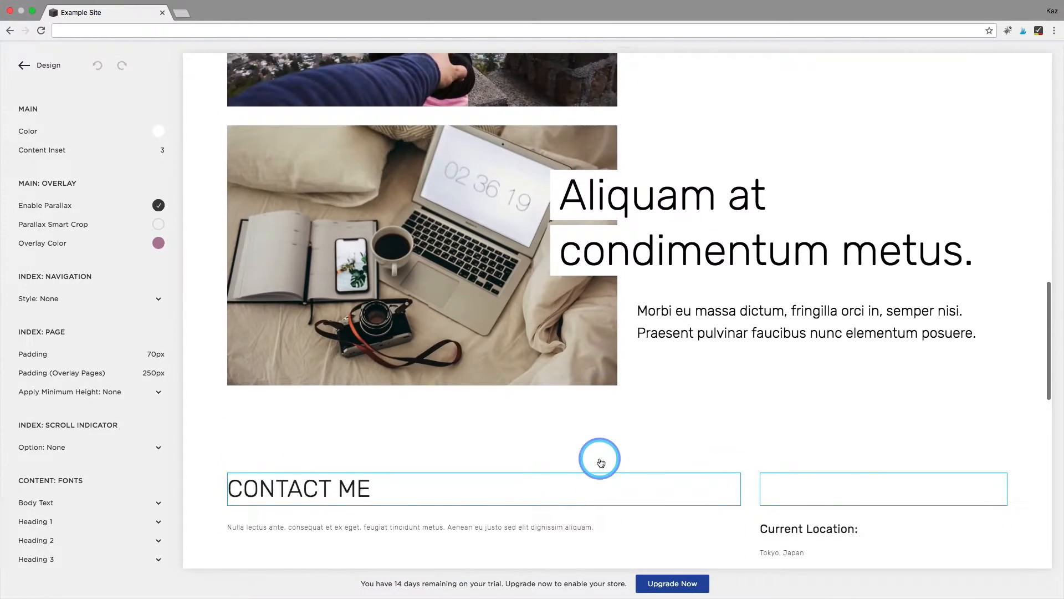
scroll("down", 3)
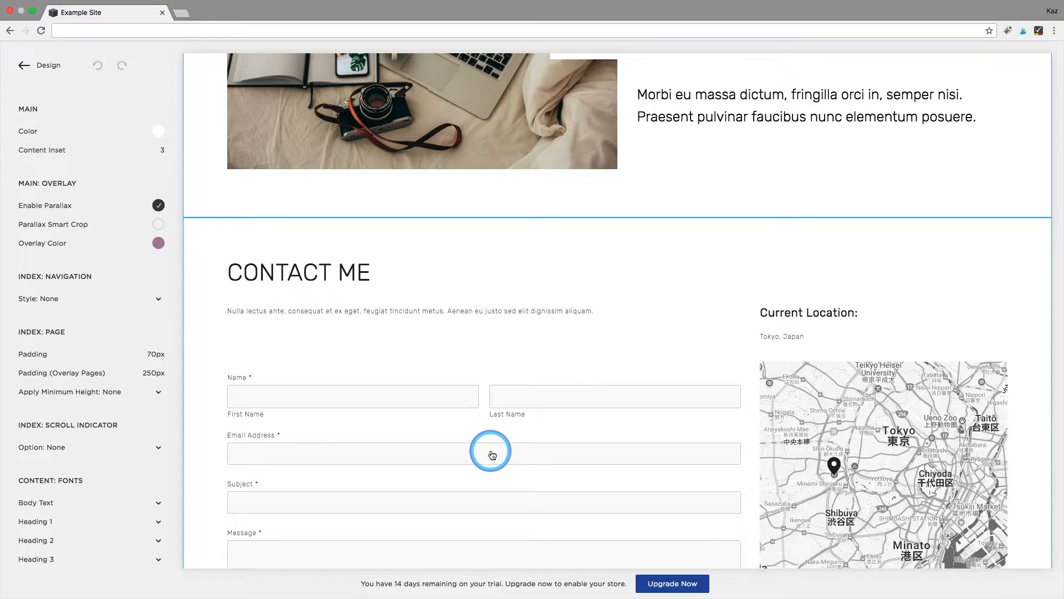
mouse_move(406, 358)
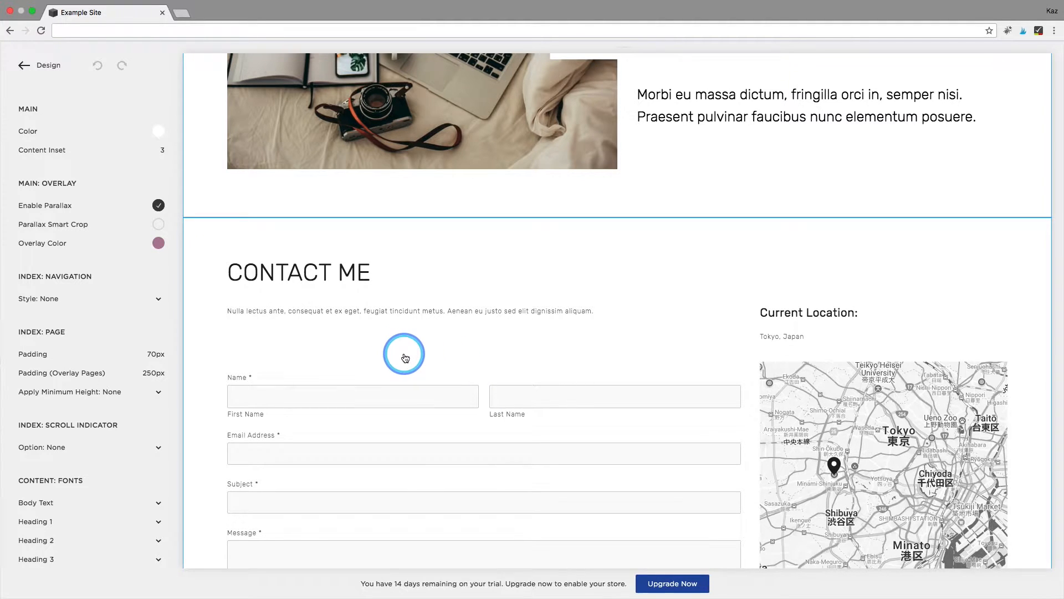
scroll("down", 3)
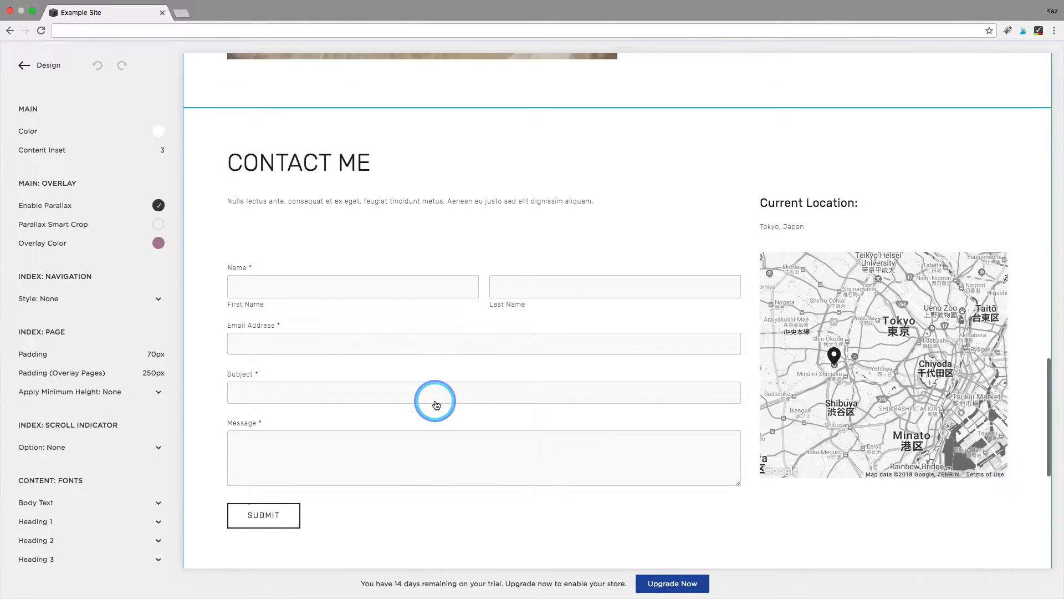
scroll("up", 3)
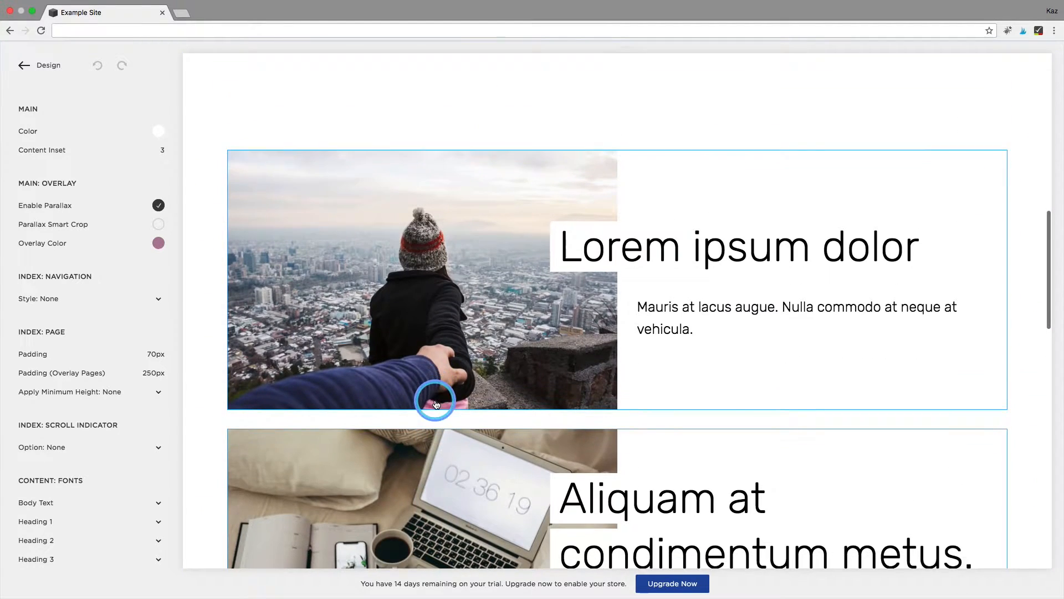
scroll("down", 3)
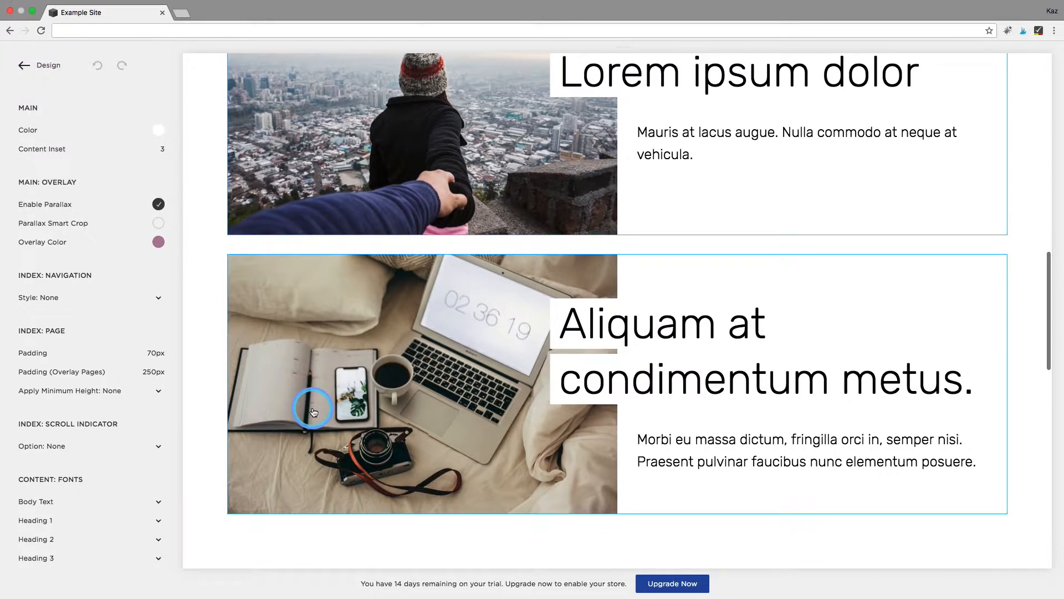
left_click(159, 130)
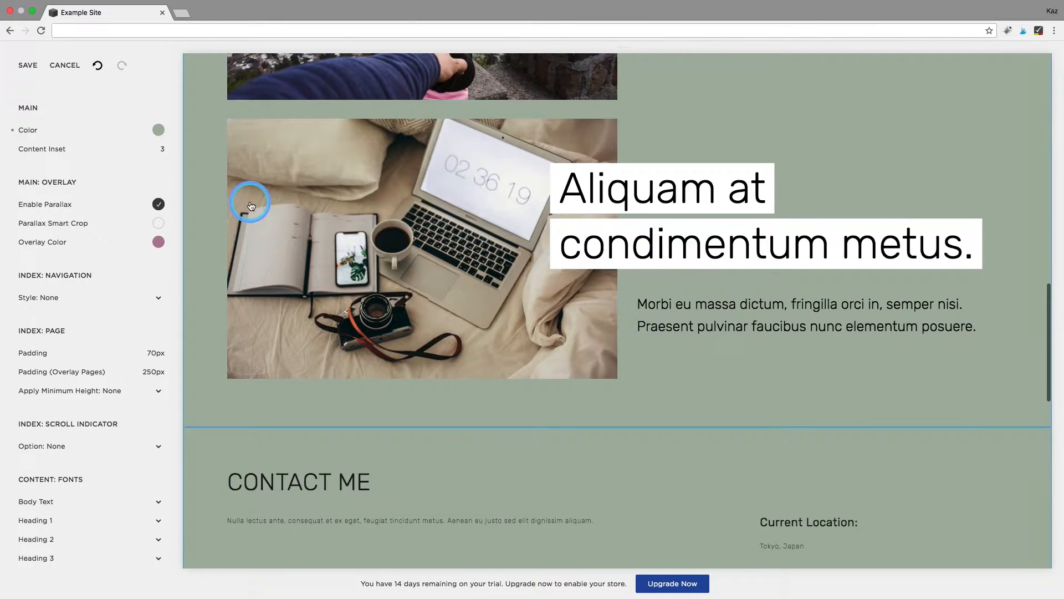
scroll("down", 3)
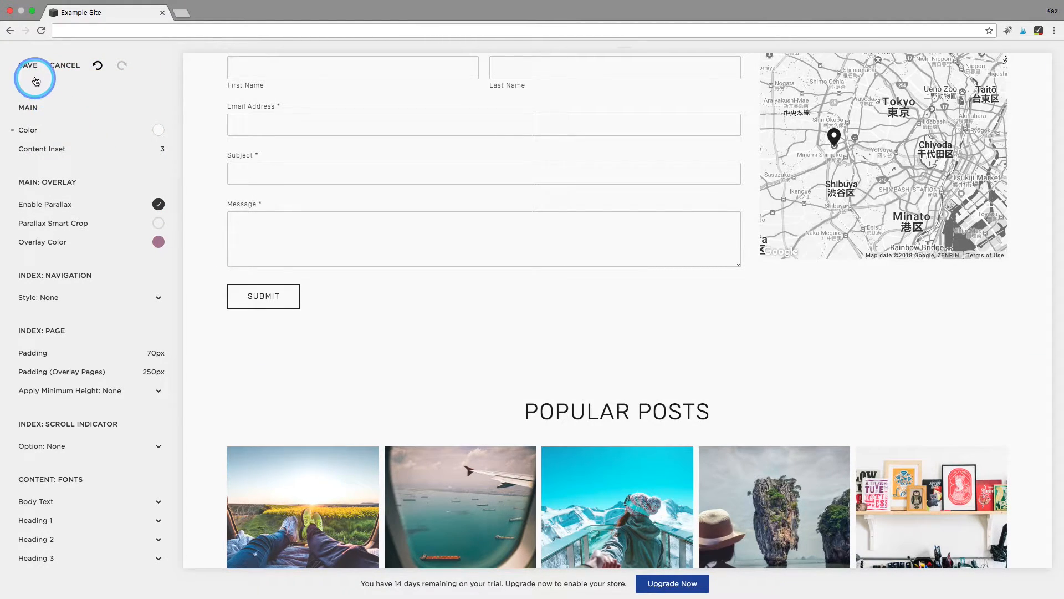
left_click(28, 65)
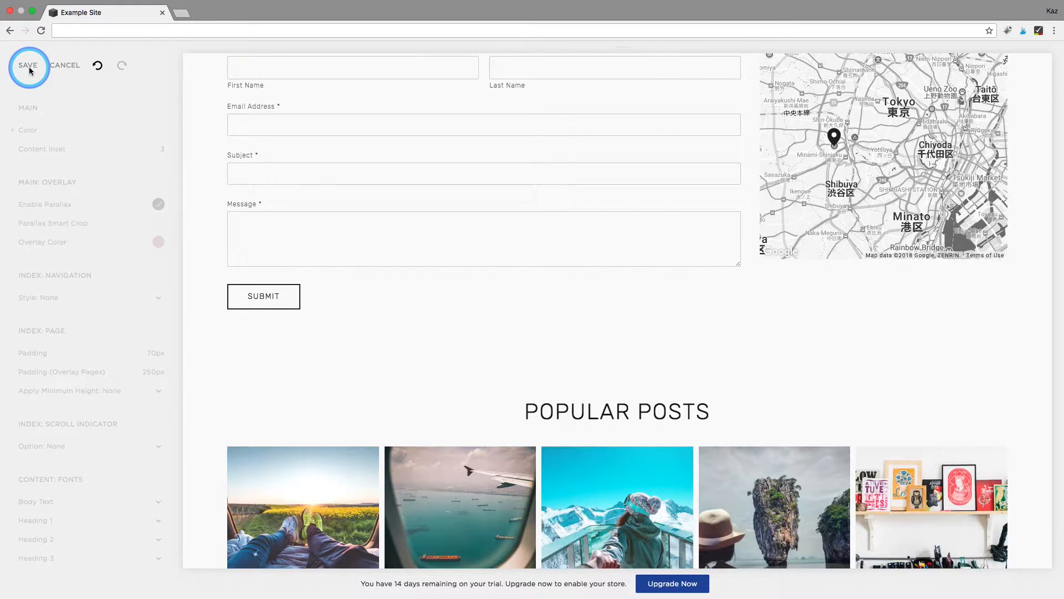
left_click(29, 65)
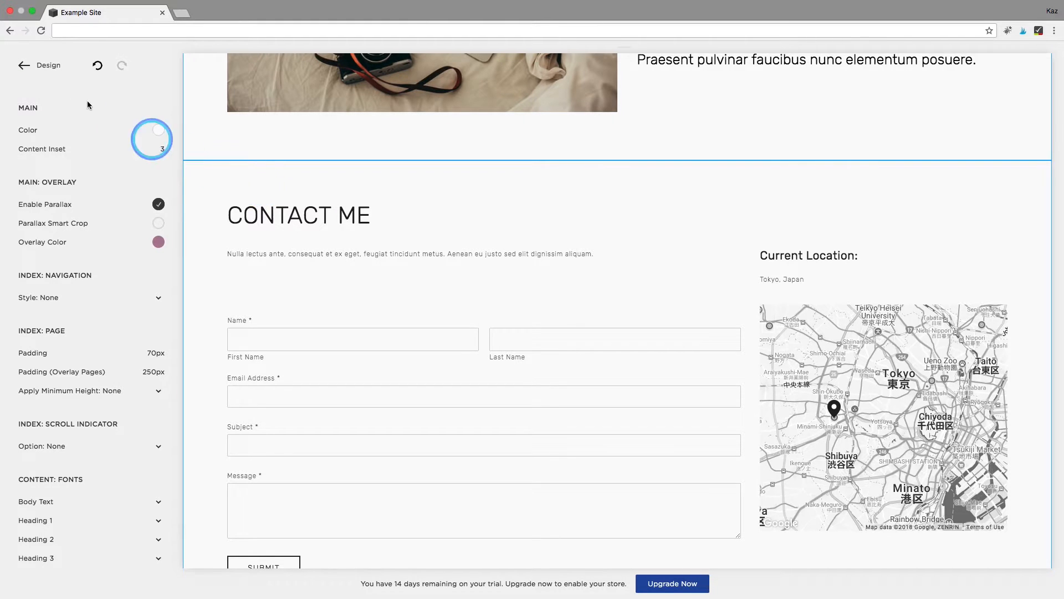
Upload backgroundimage.png as the Contact Me section's banner image and save the section settings
left_click(24, 65)
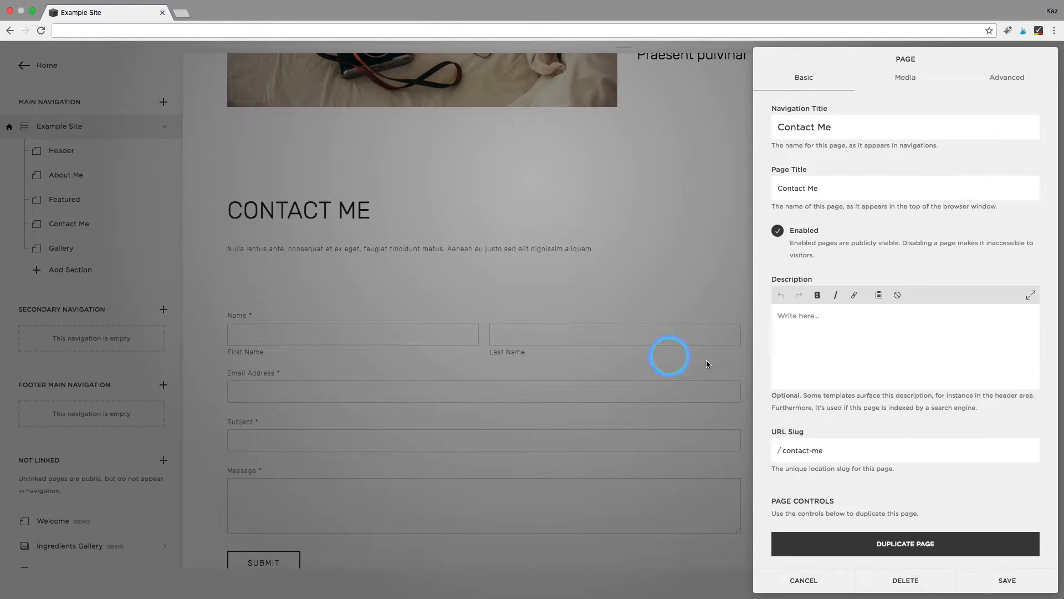
left_click(904, 76)
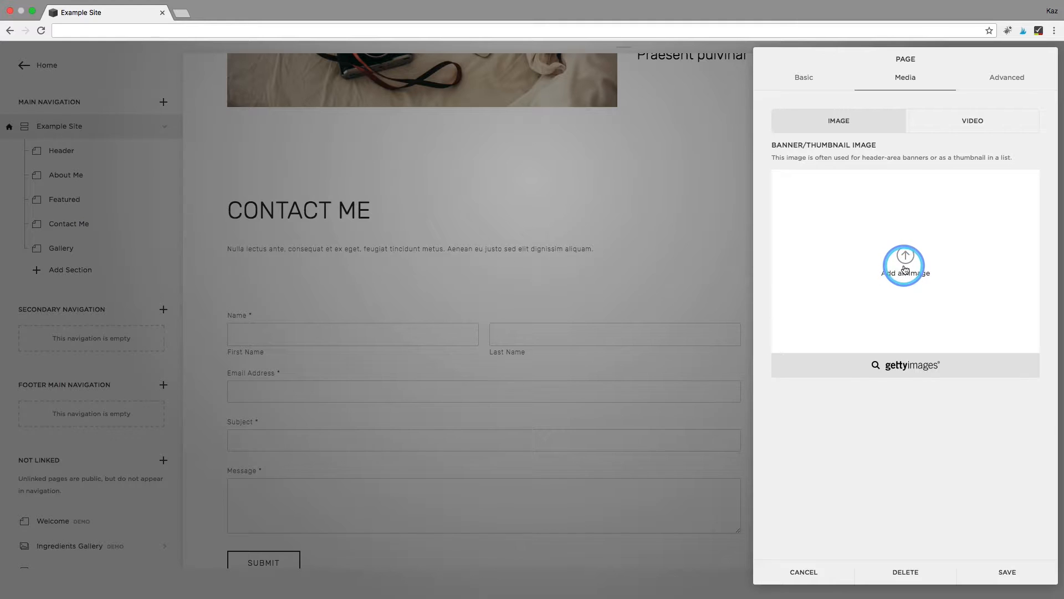
left_click(905, 264)
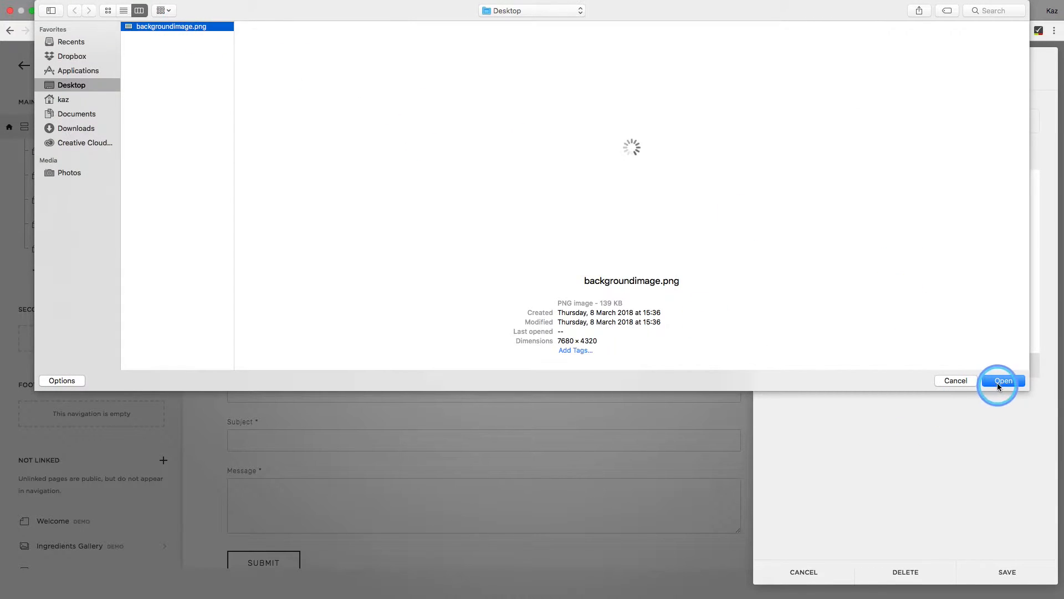
left_click(1004, 380)
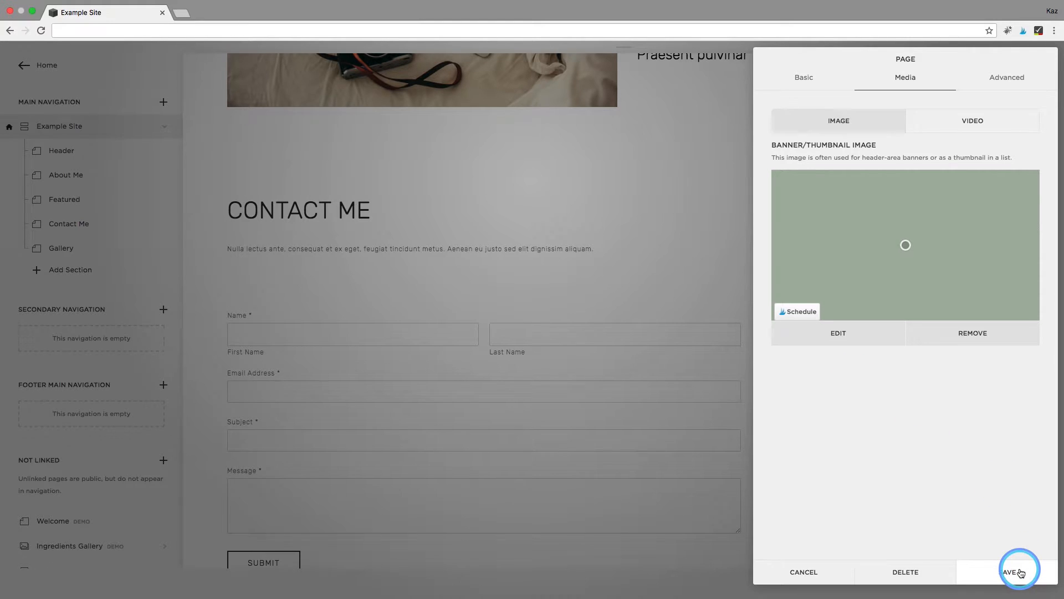
left_click(1019, 572)
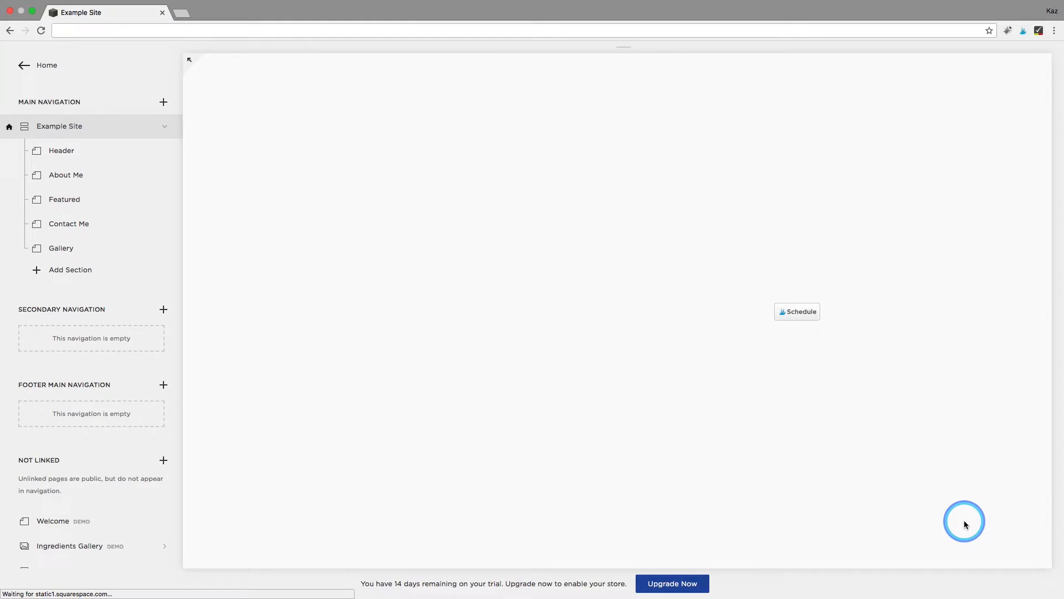
left_click(69, 224)
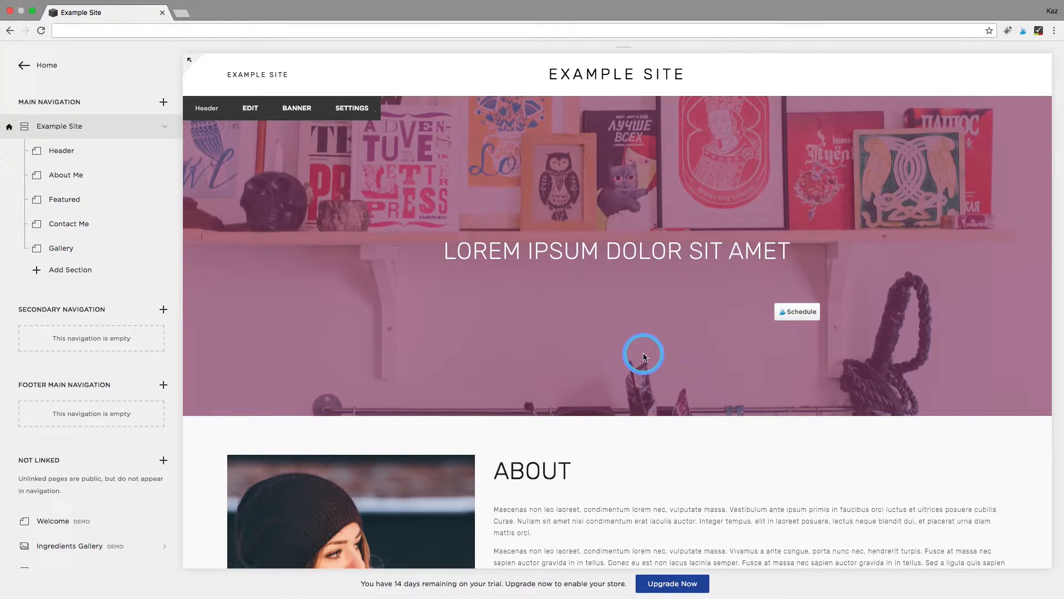
scroll("down", 3)
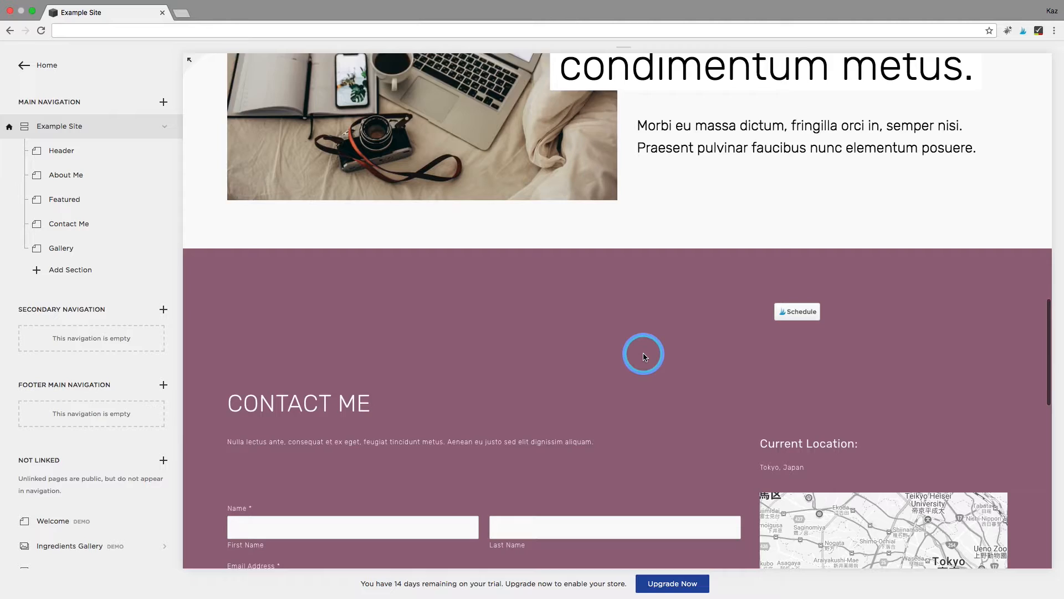
scroll("down", 3)
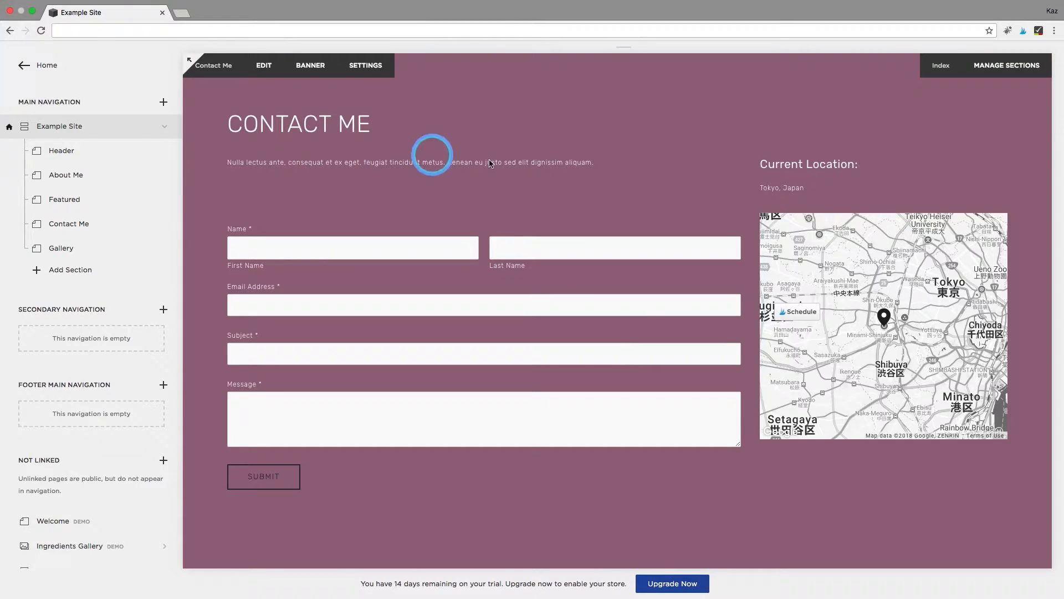
mouse_move(676, 197)
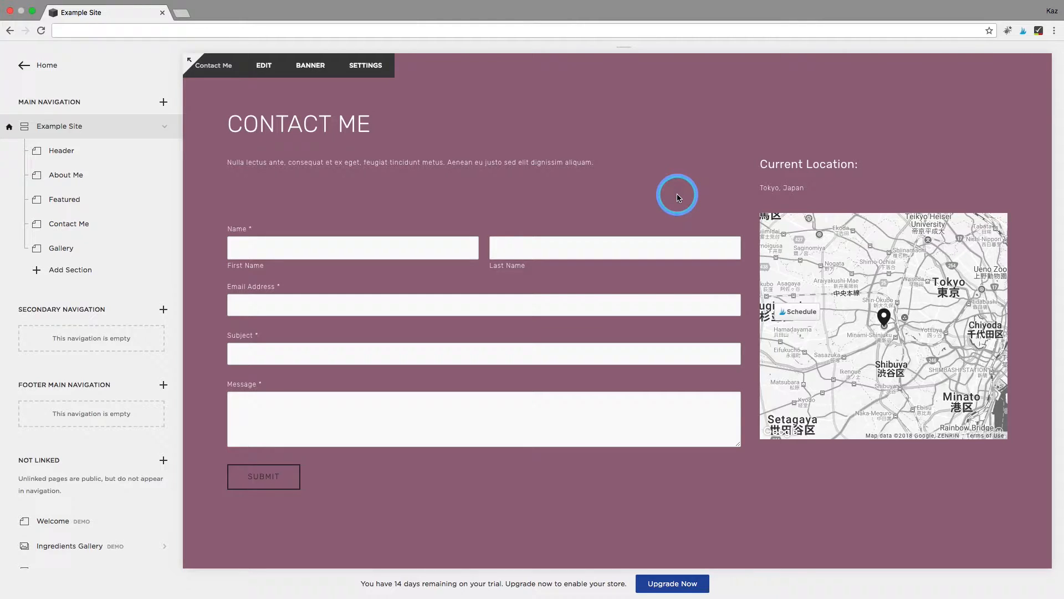
left_click(309, 66)
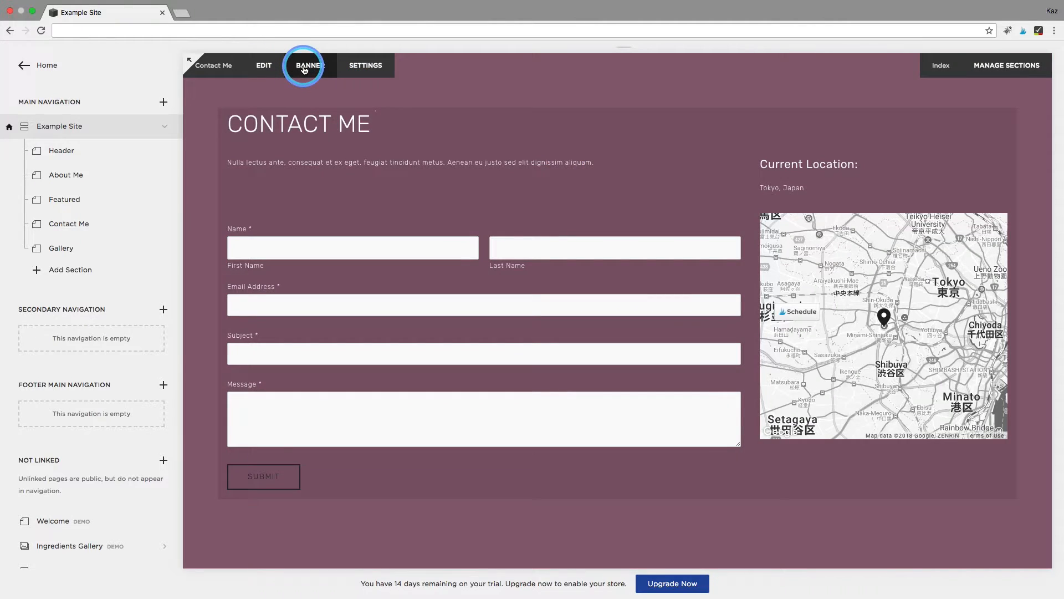
Remove the Contact Me section's banner image so the section shows a plain white background
left_click(309, 66)
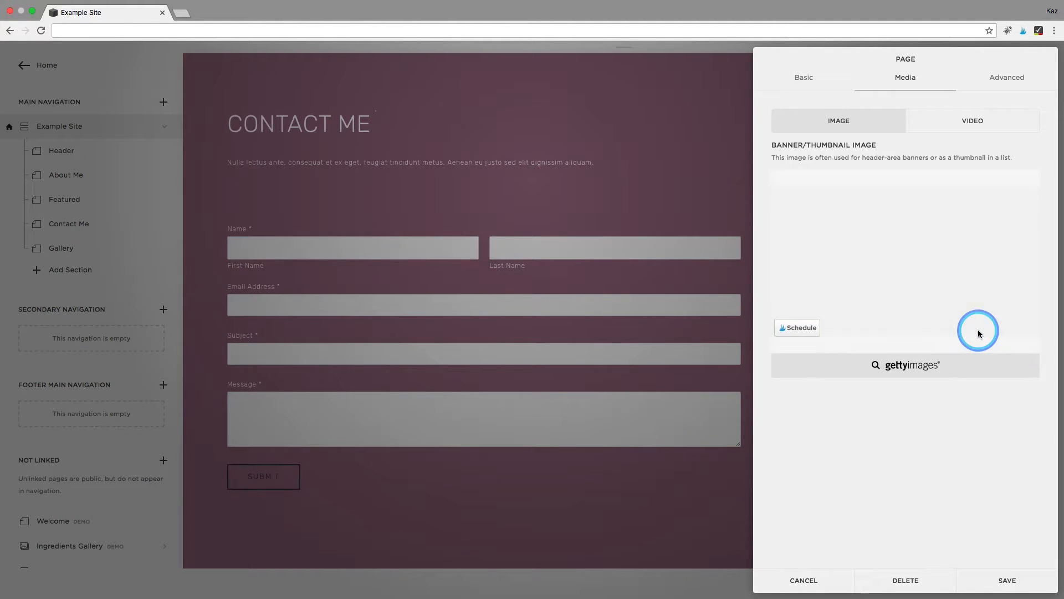
left_click(1006, 580)
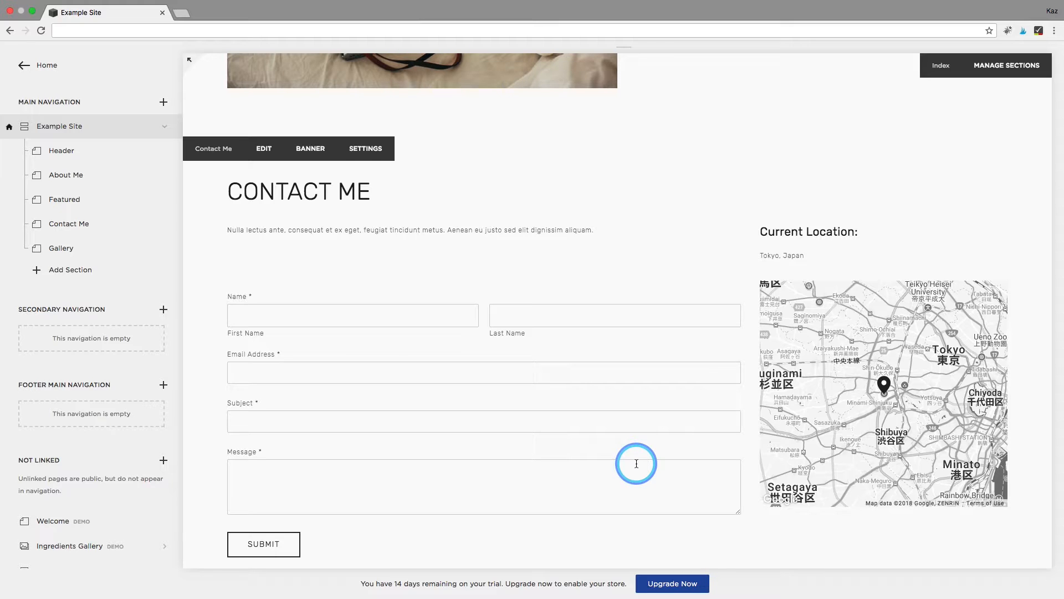
scroll("down", 3)
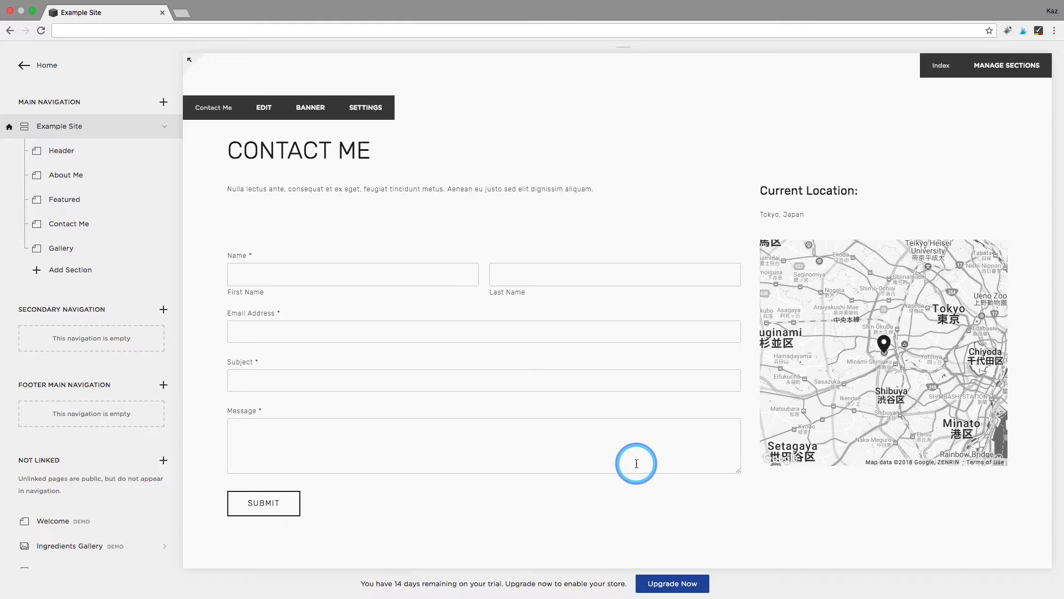
mouse_move(101, 224)
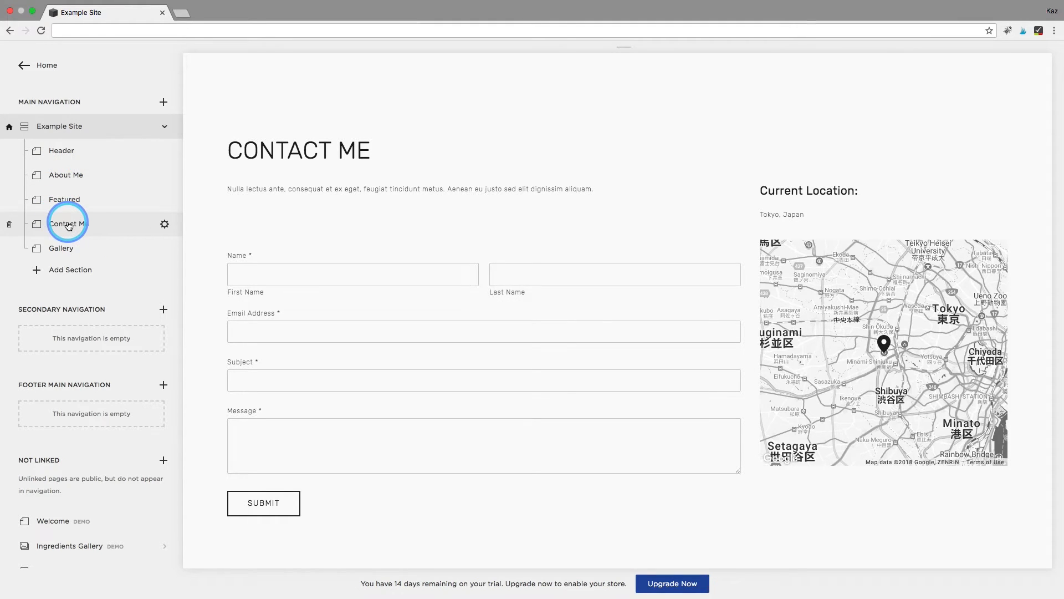
mouse_move(114, 231)
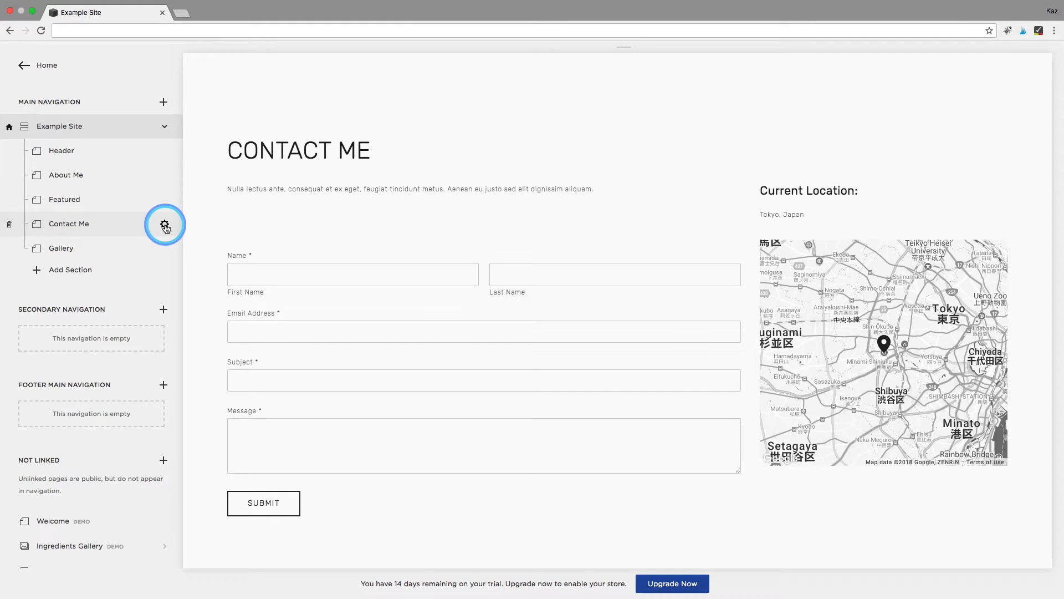
Check the Contact Me page's contact-me URL slug, save unchanged, and return to Design from the dashboard
left_click(165, 225)
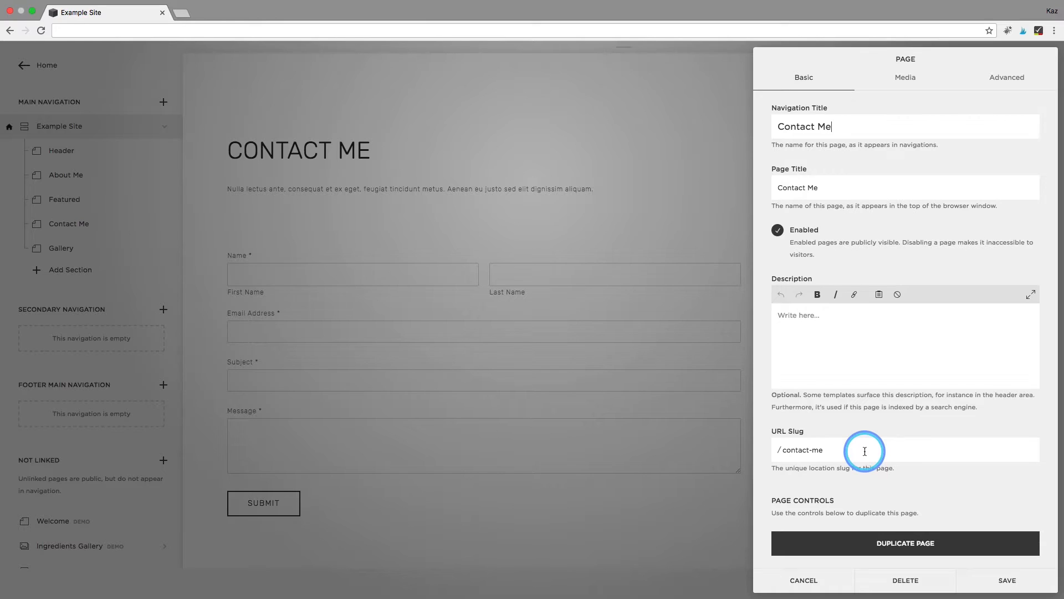
mouse_move(813, 452)
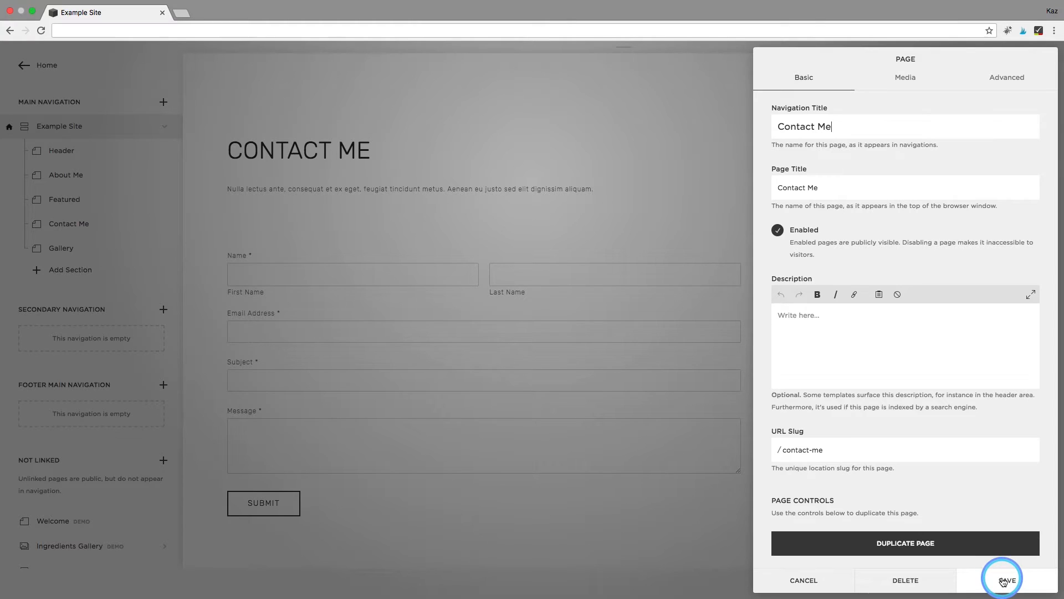
left_click(1004, 580)
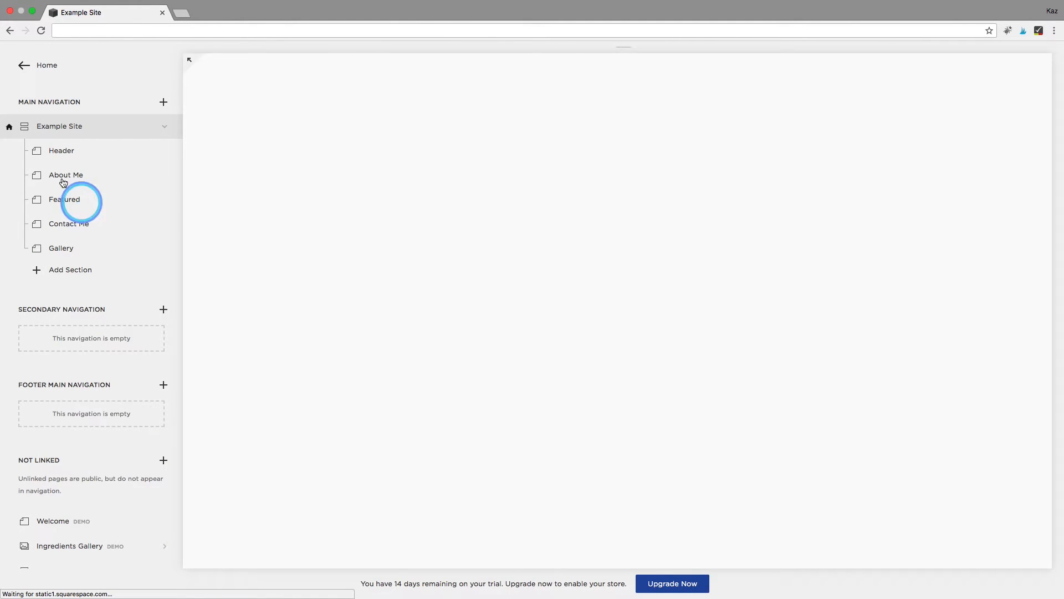
left_click(23, 66)
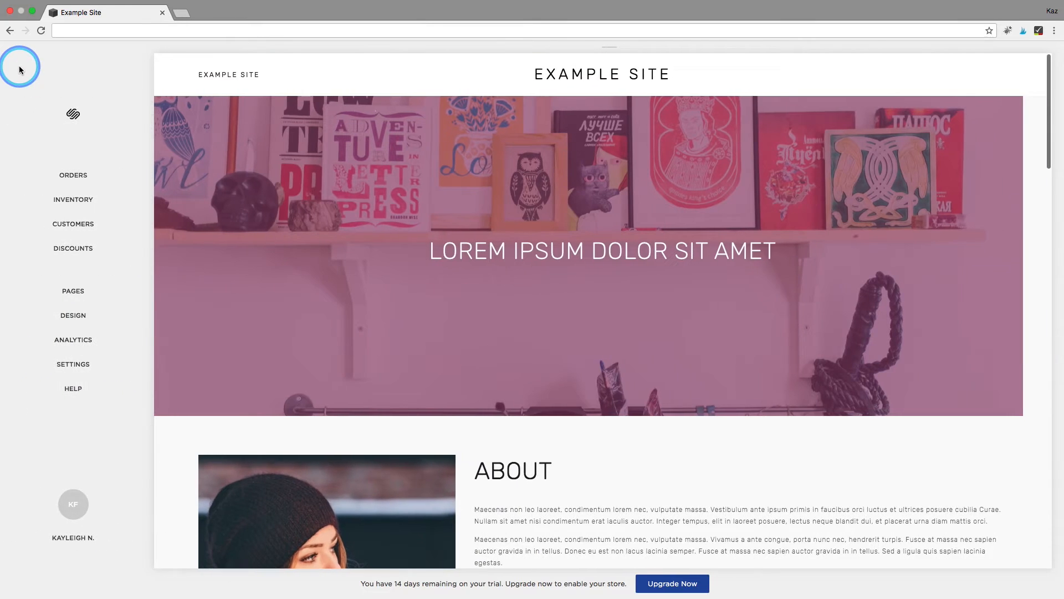
left_click(73, 315)
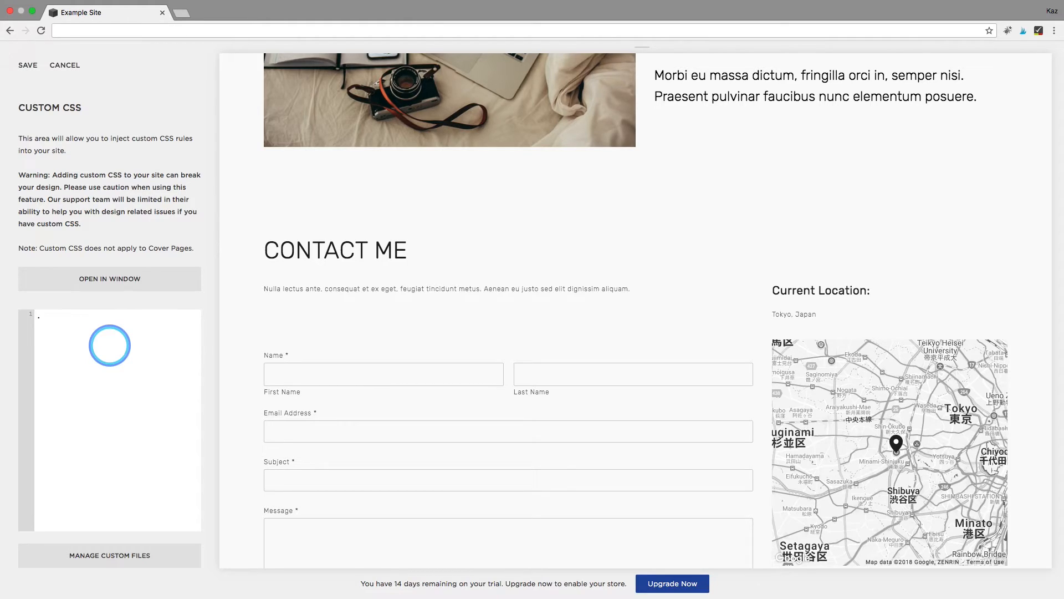
Write the CSS rule .collection-type-index #contact-me {background:#a5b3a2} for the Contact Me section
type(".collection-")
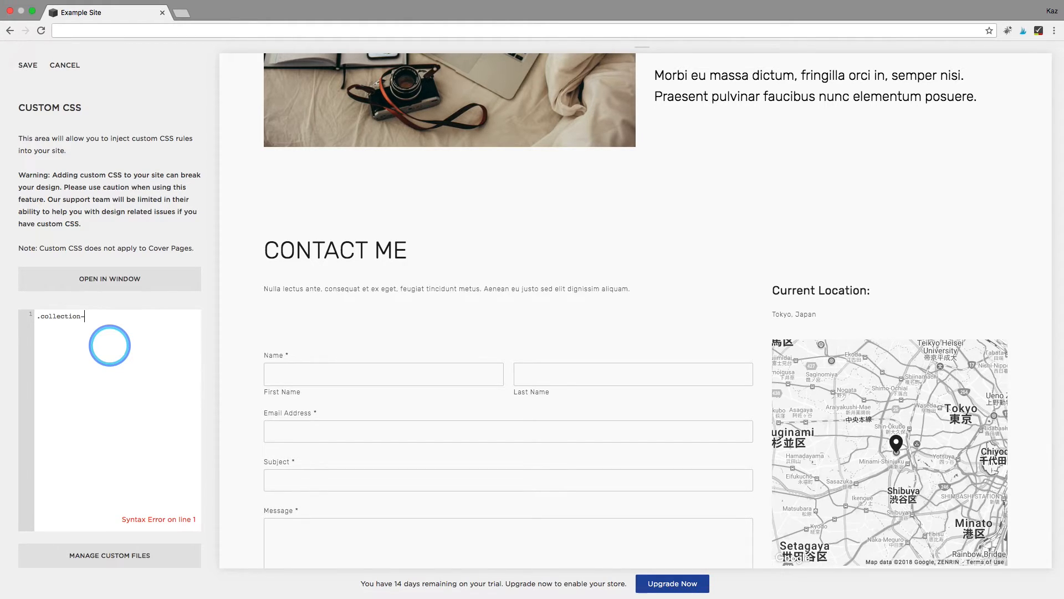
type("type")
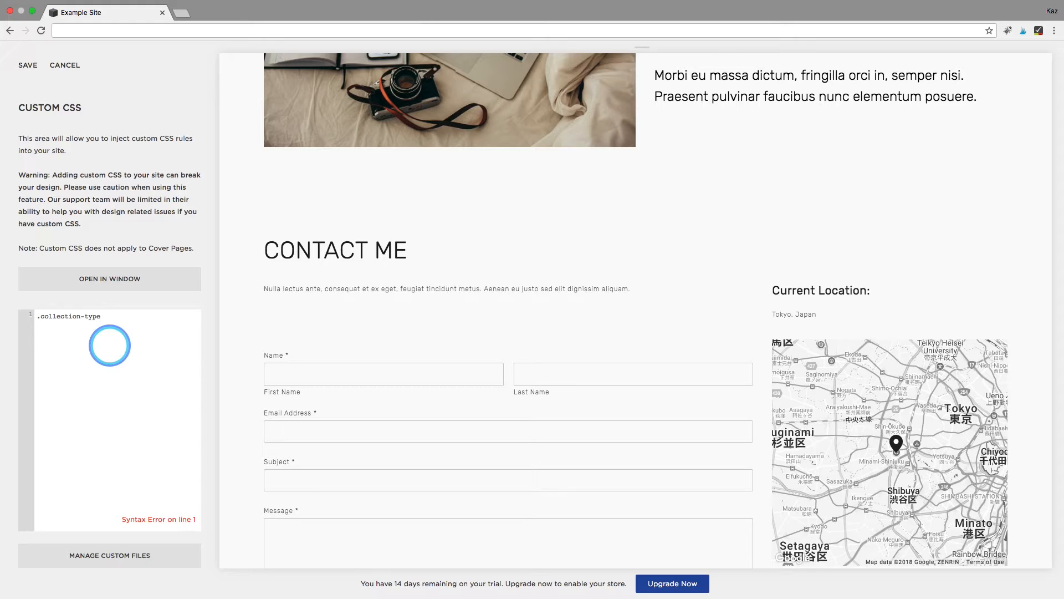
type("-index")
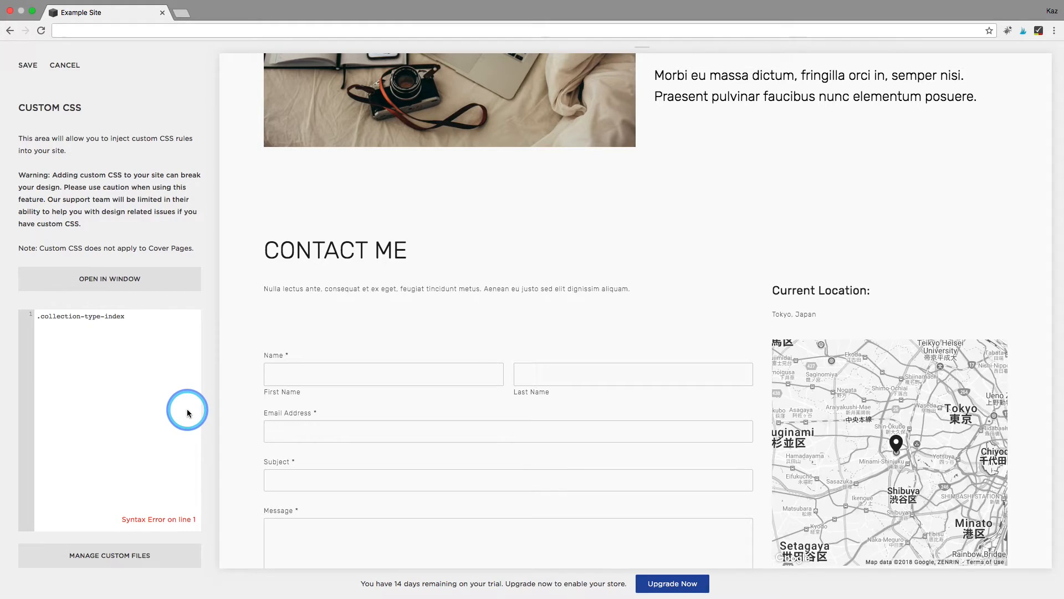
type("#")
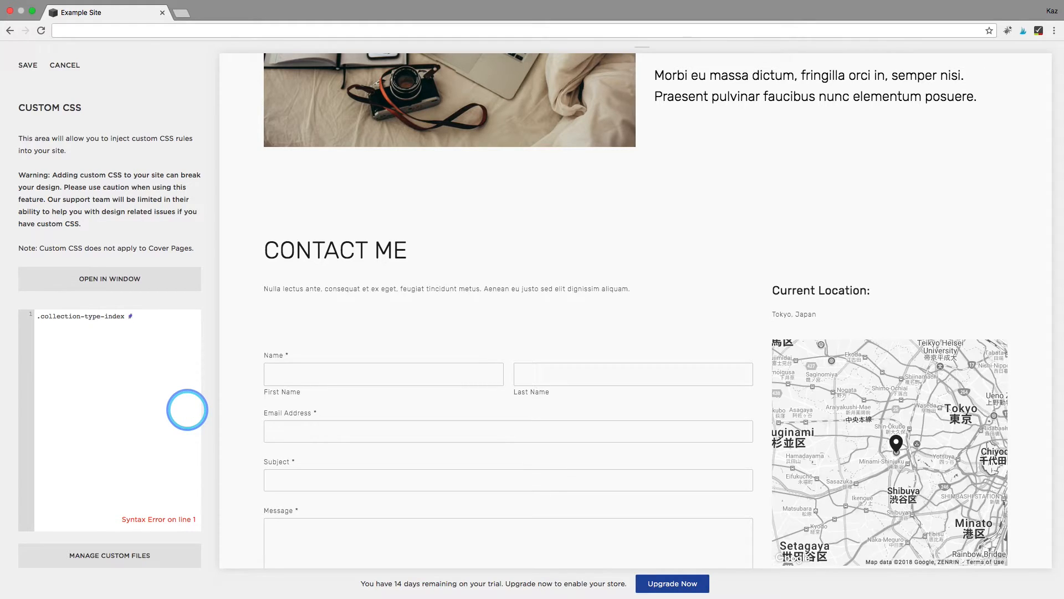
type("c")
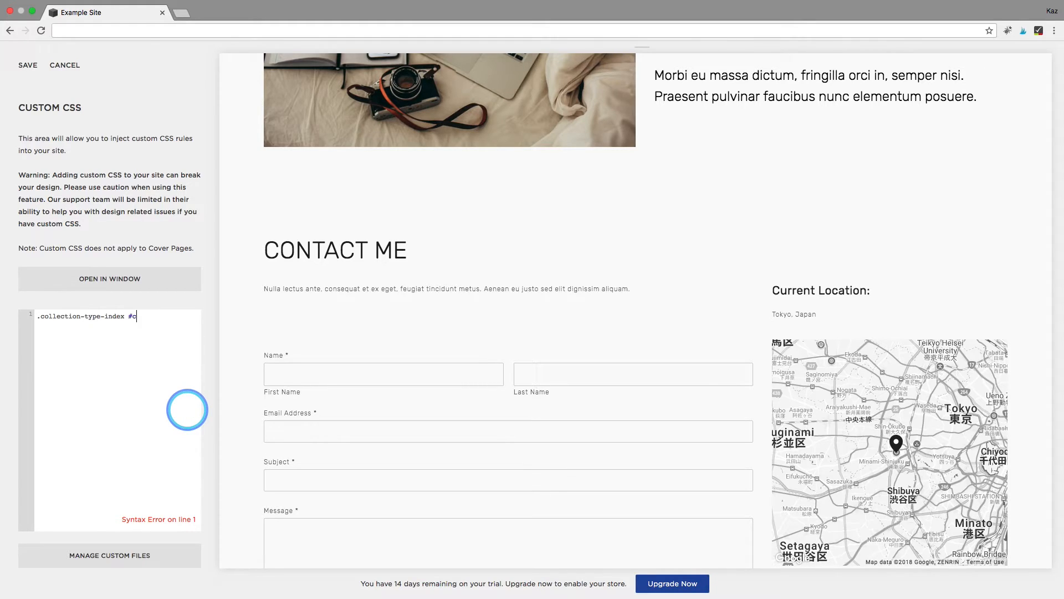
type("ontact-me")
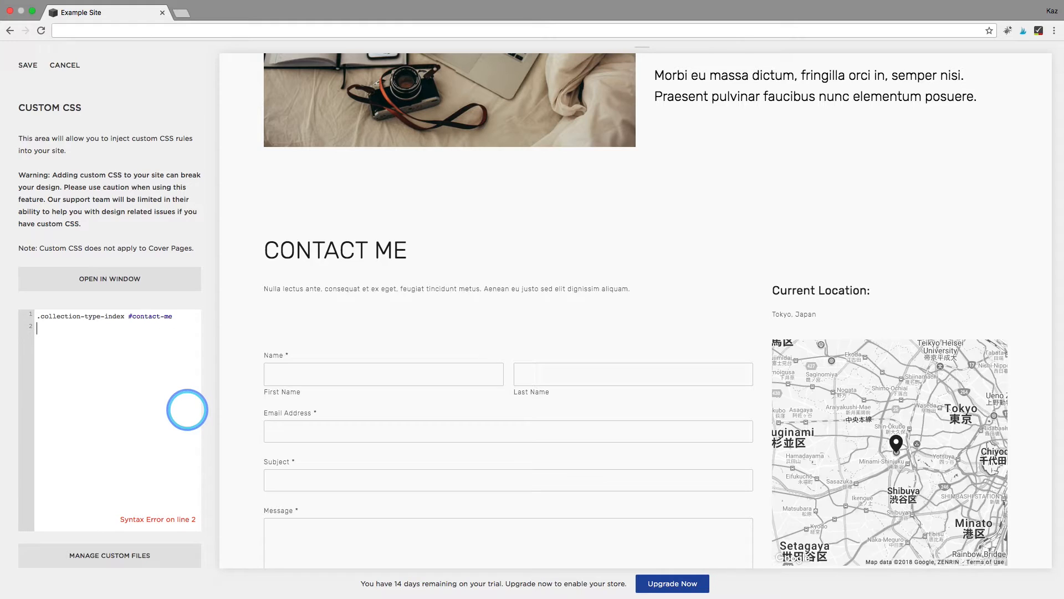
type("{}")
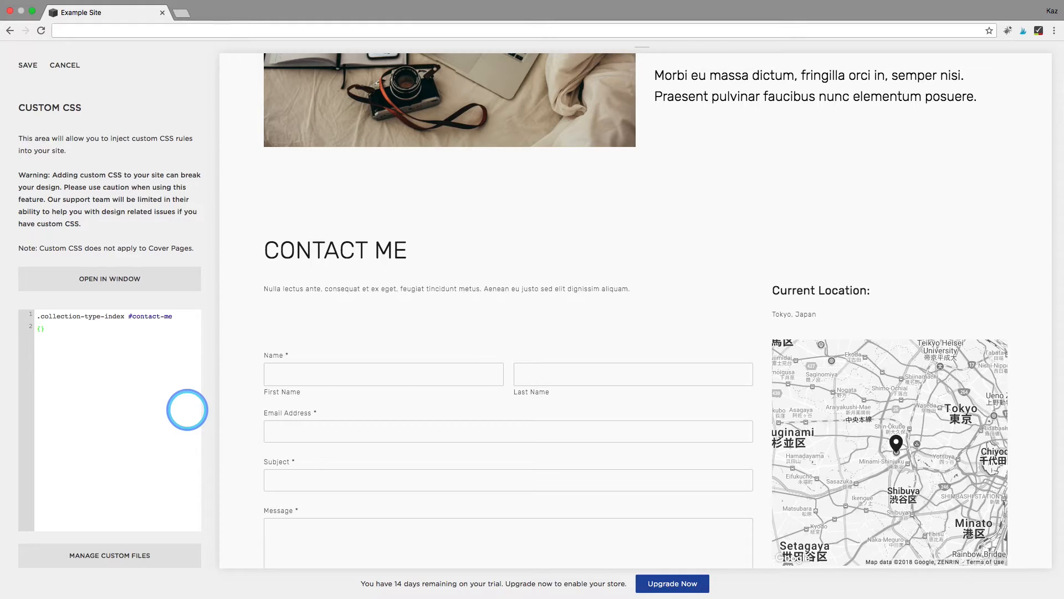
type("background")
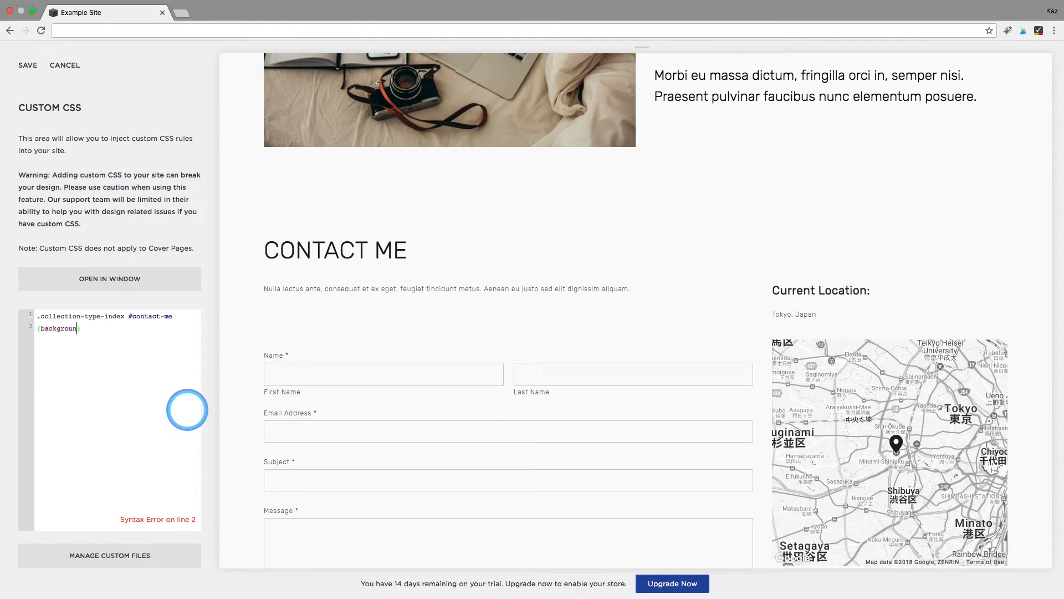
type(":}")
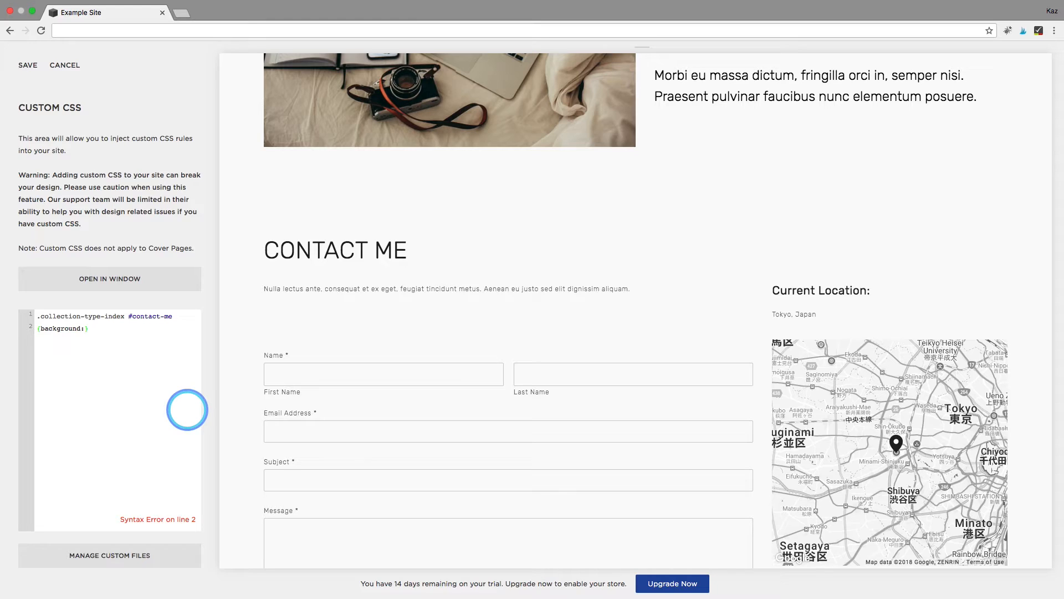
type("#a5b3a2")
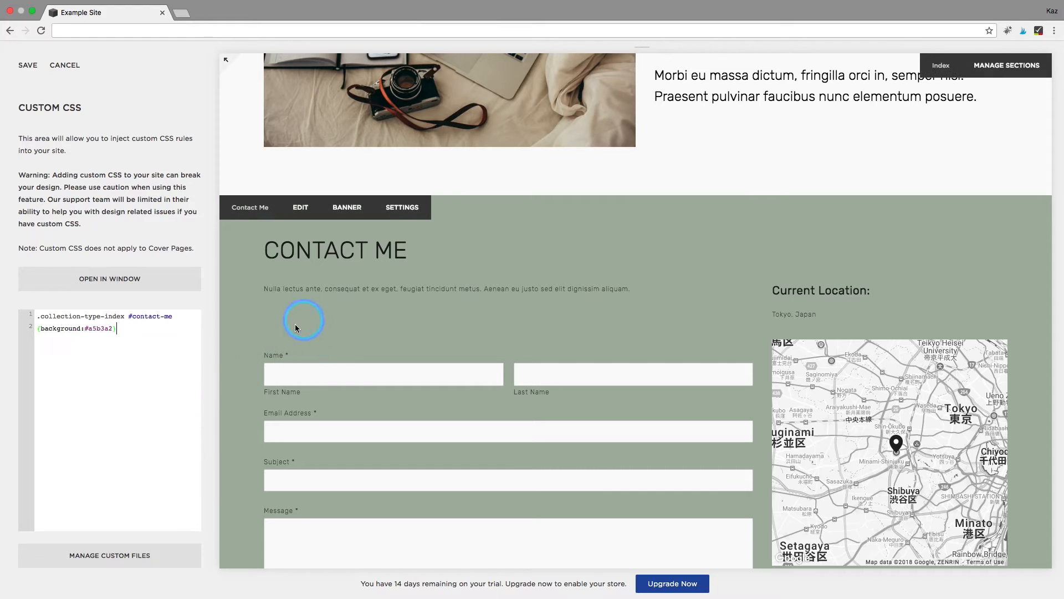
mouse_move(322, 332)
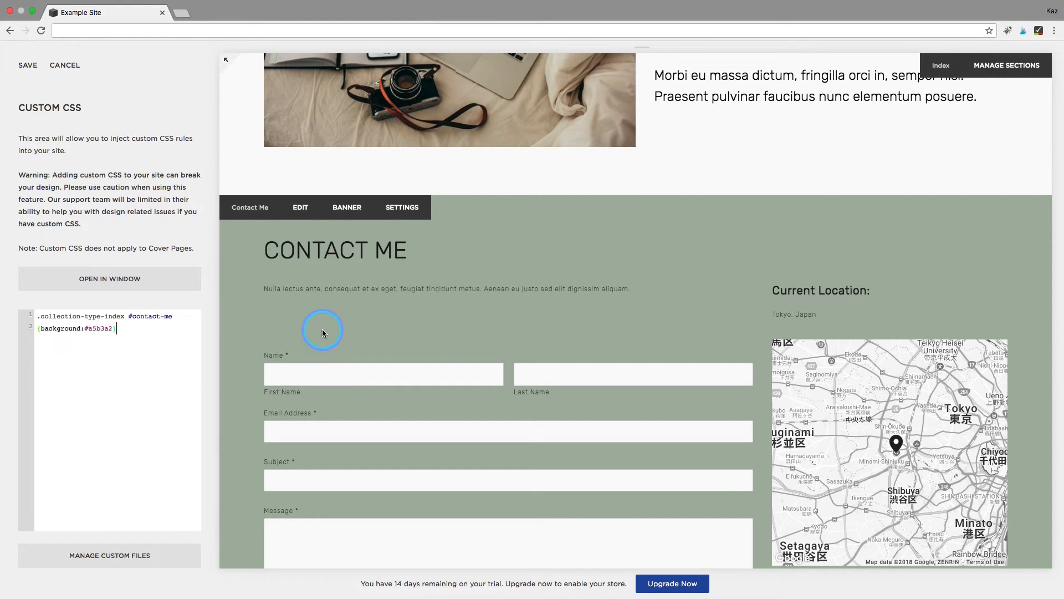
mouse_move(399, 255)
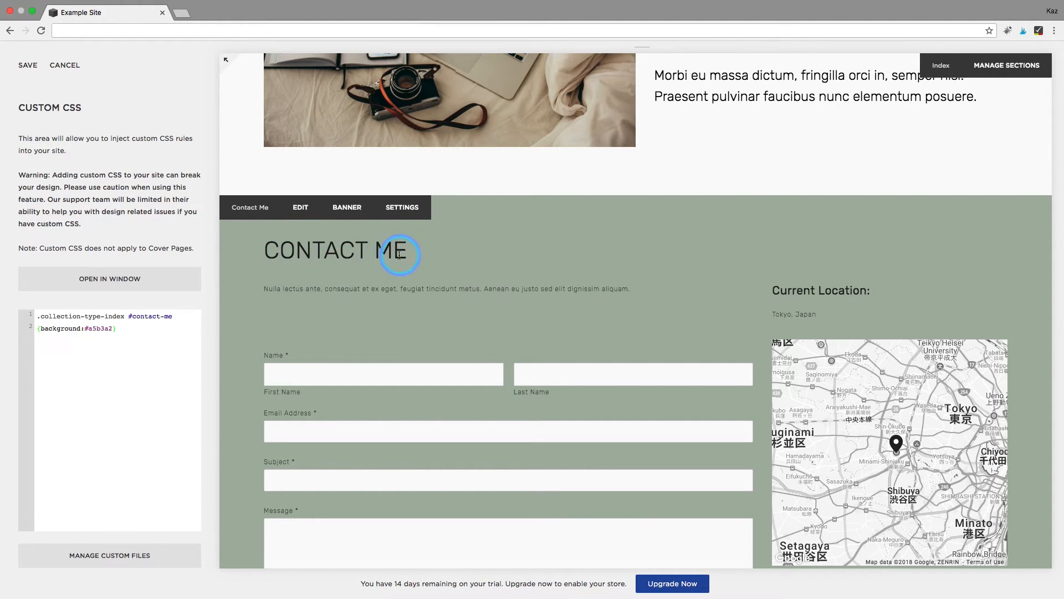
scroll("up", 3)
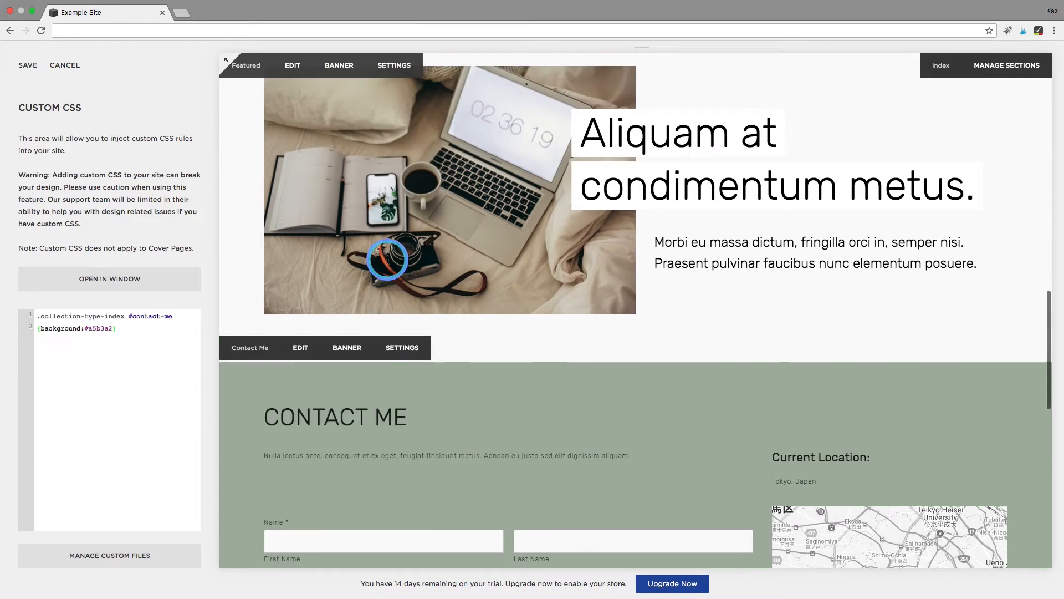
scroll("down", 3)
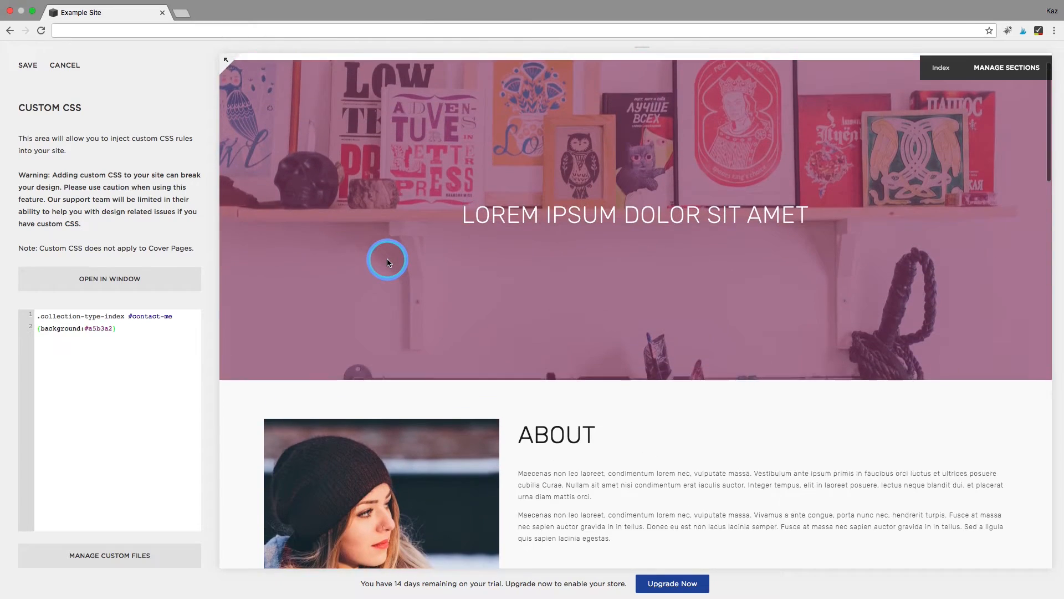
scroll("down", 3)
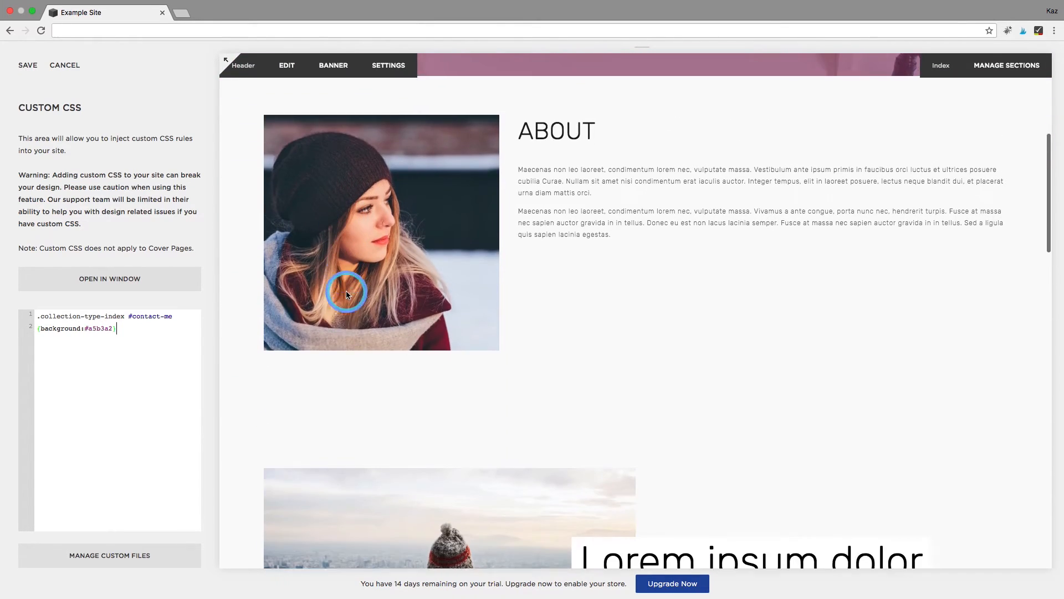
scroll("down", 3)
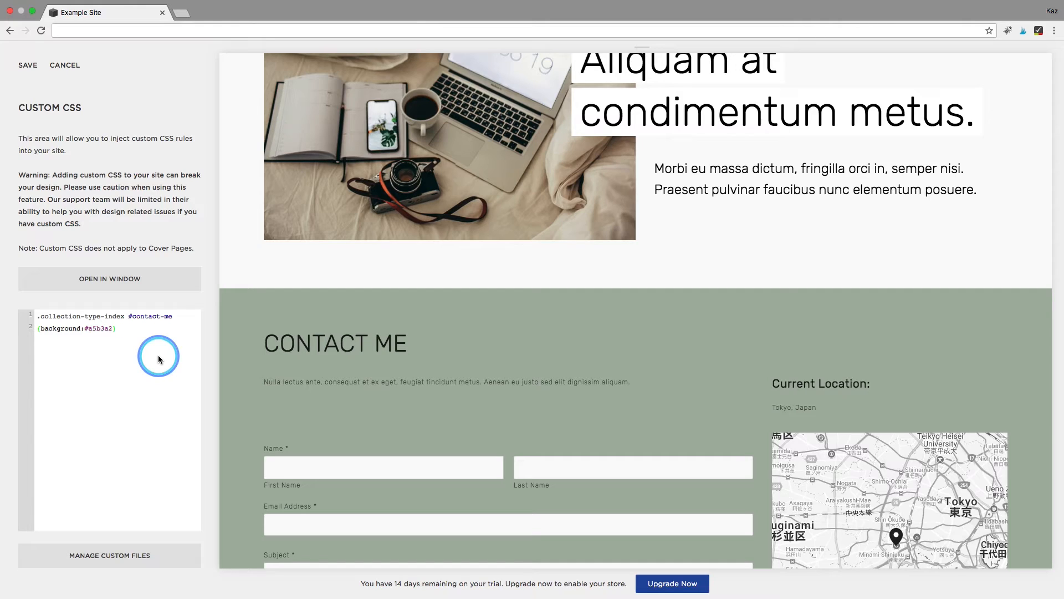
Add a second rule .collection-type-index #featured {background:blue} on a new line
key("enter")
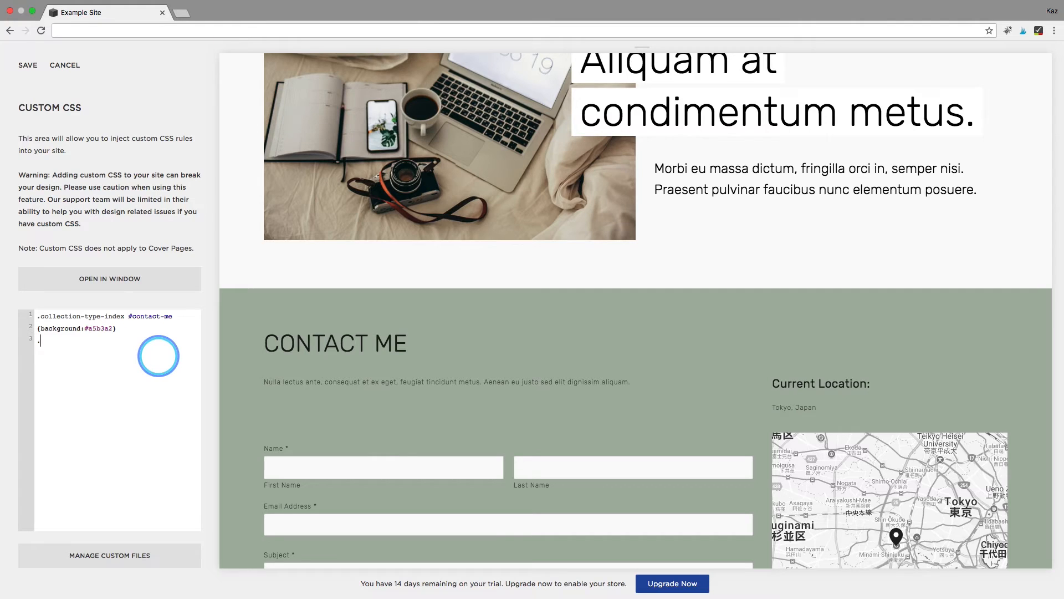
type(".collection")
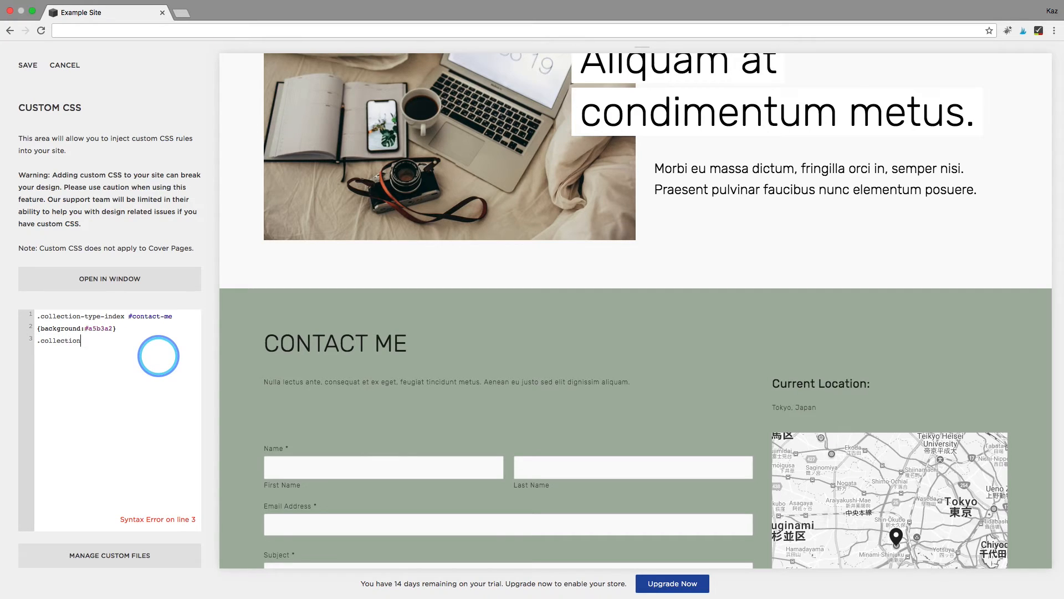
type("-typ")
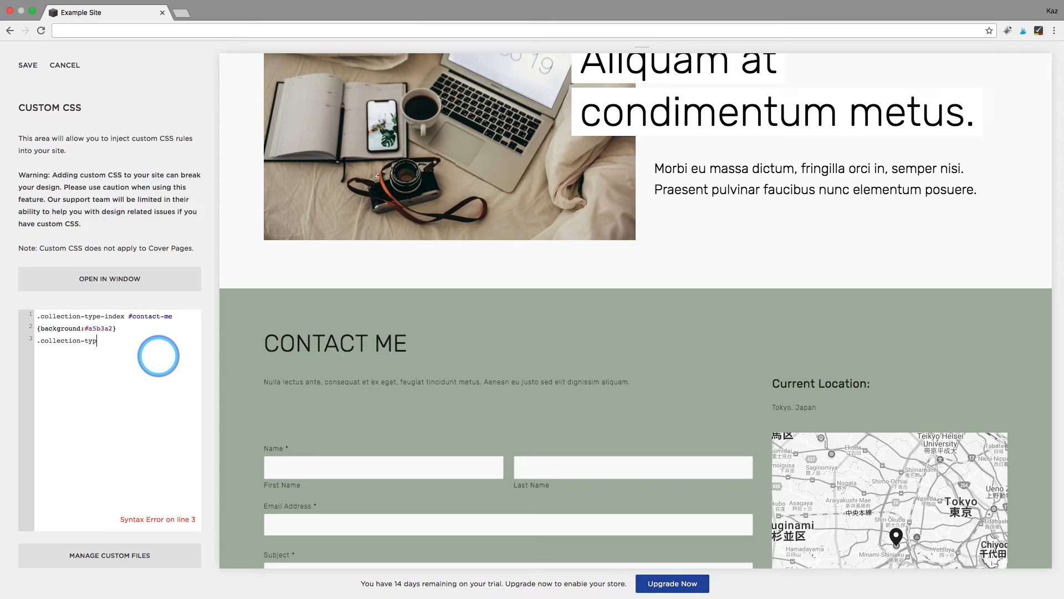
type("e-index")
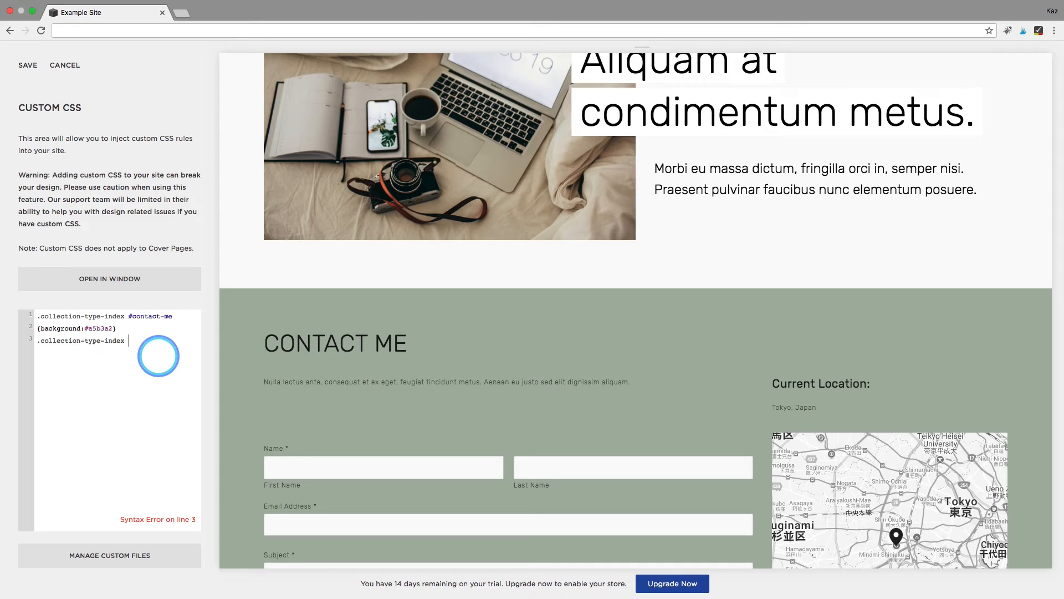
type("#")
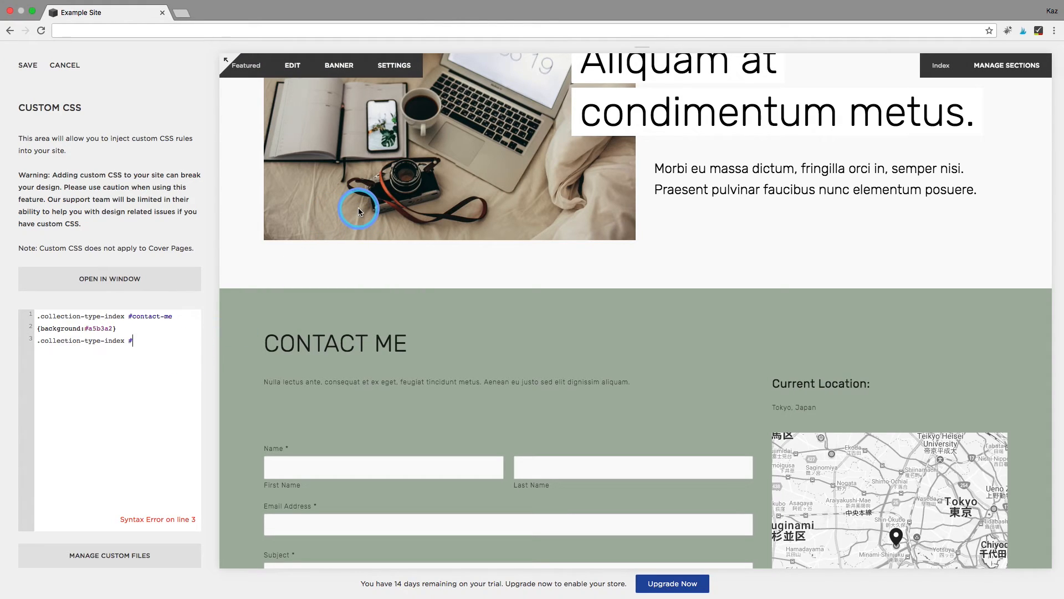
type("featured")
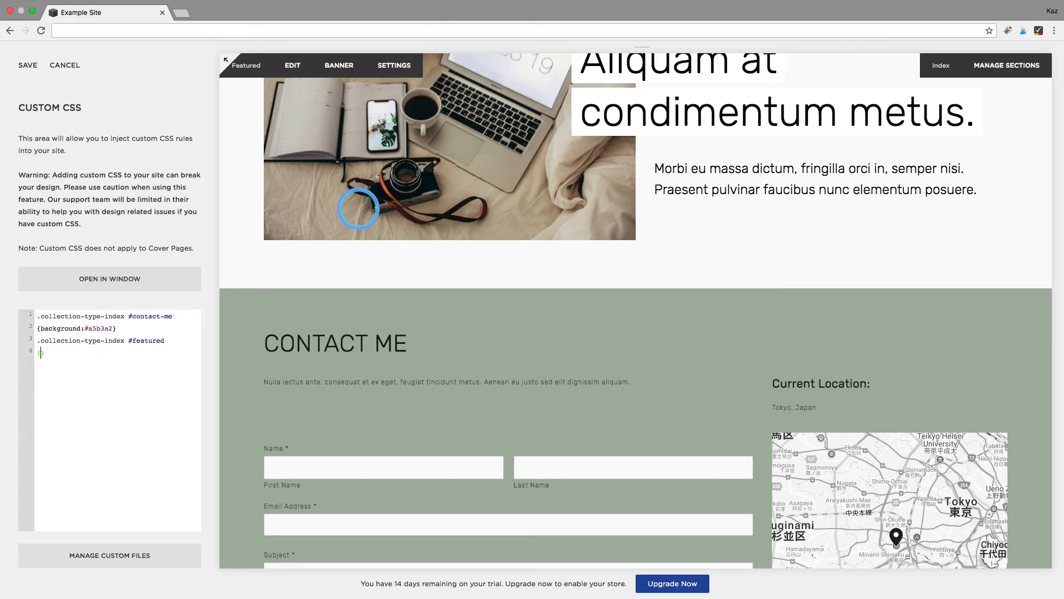
type("{backgr}")
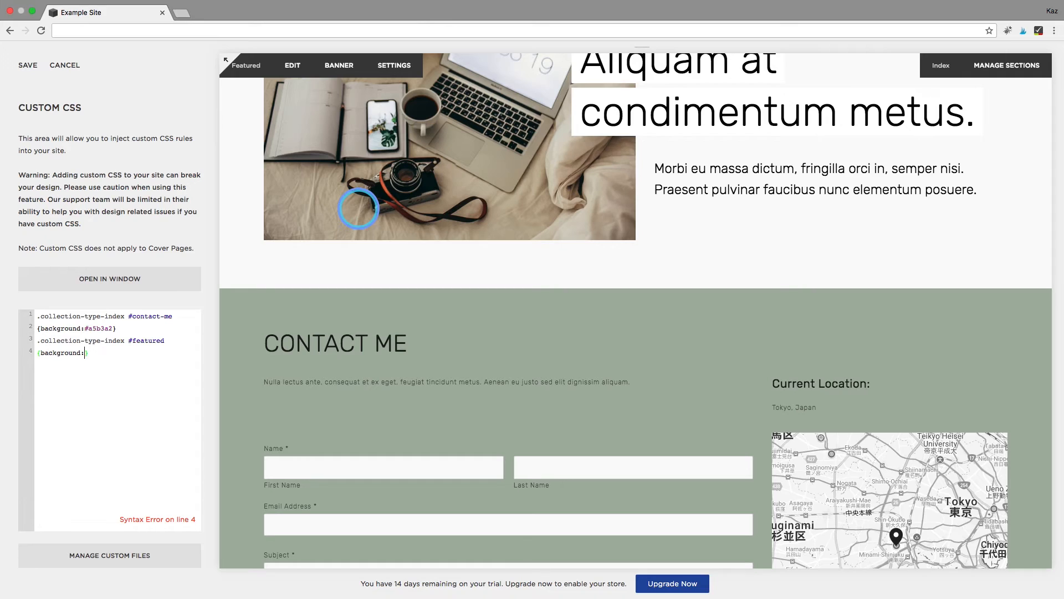
type("blue")
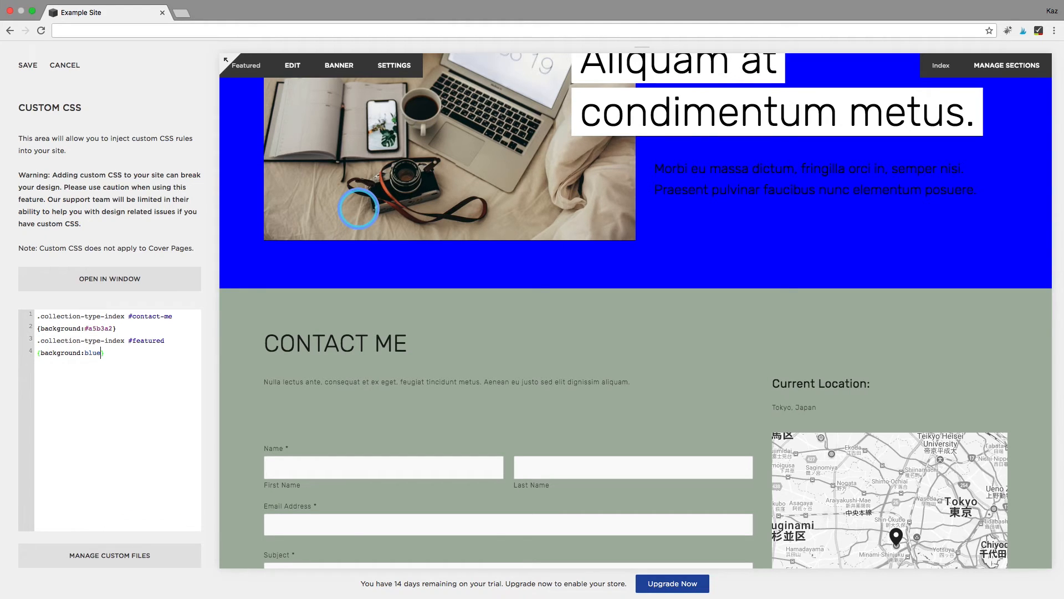
Try green then red as the Featured background, then delete that rule leaving only the Contact Me rule
scroll("up", 3)
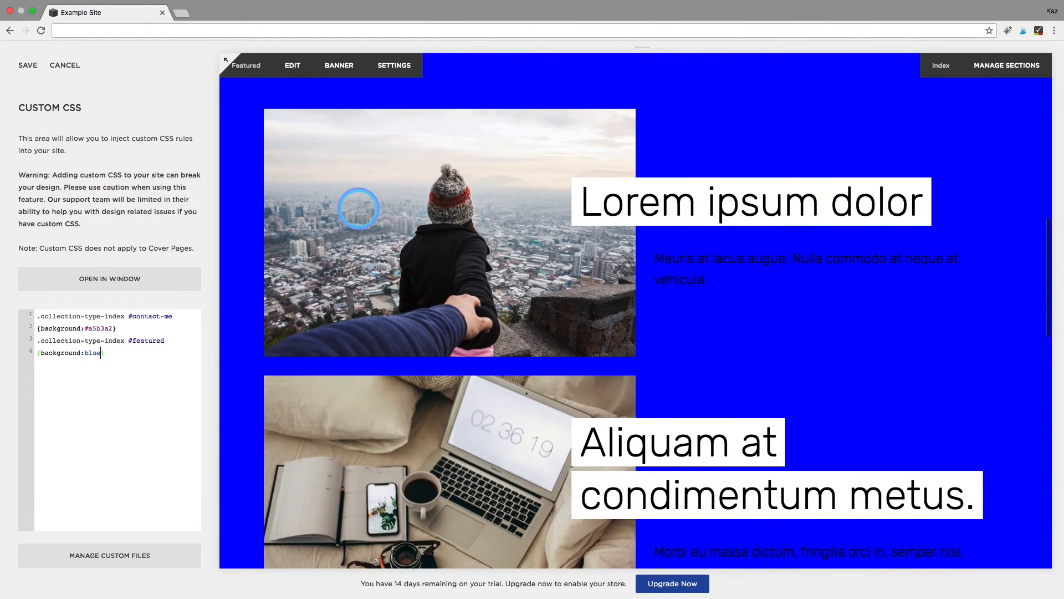
scroll("down", 3)
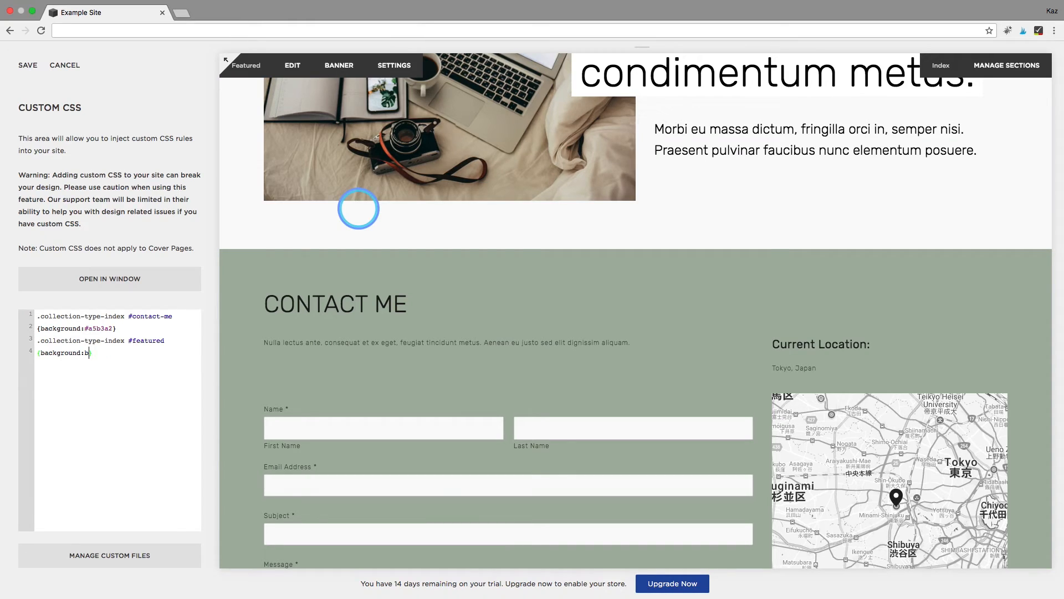
type("reen")
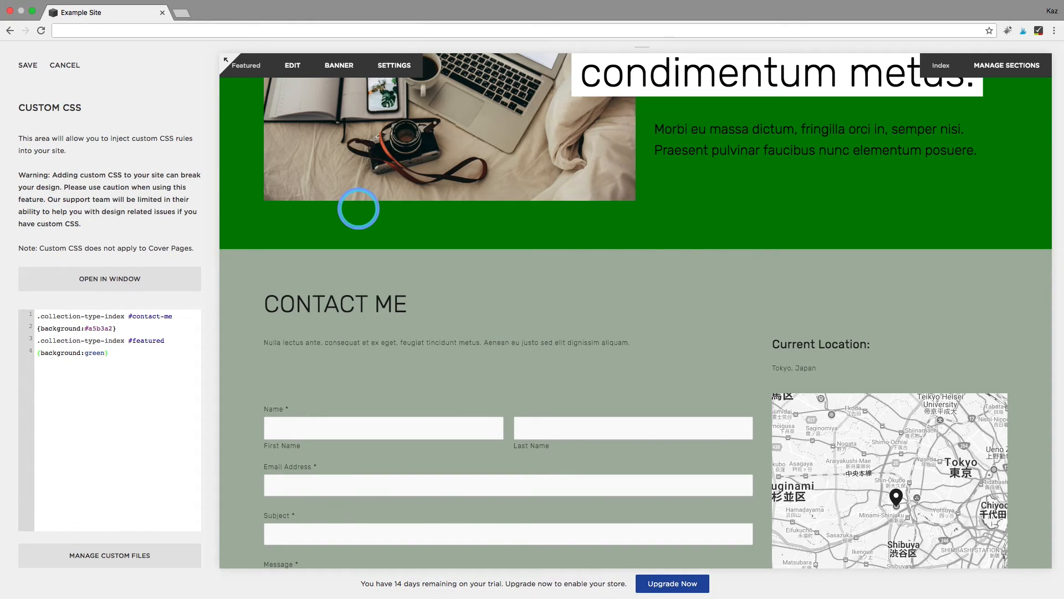
type("red")
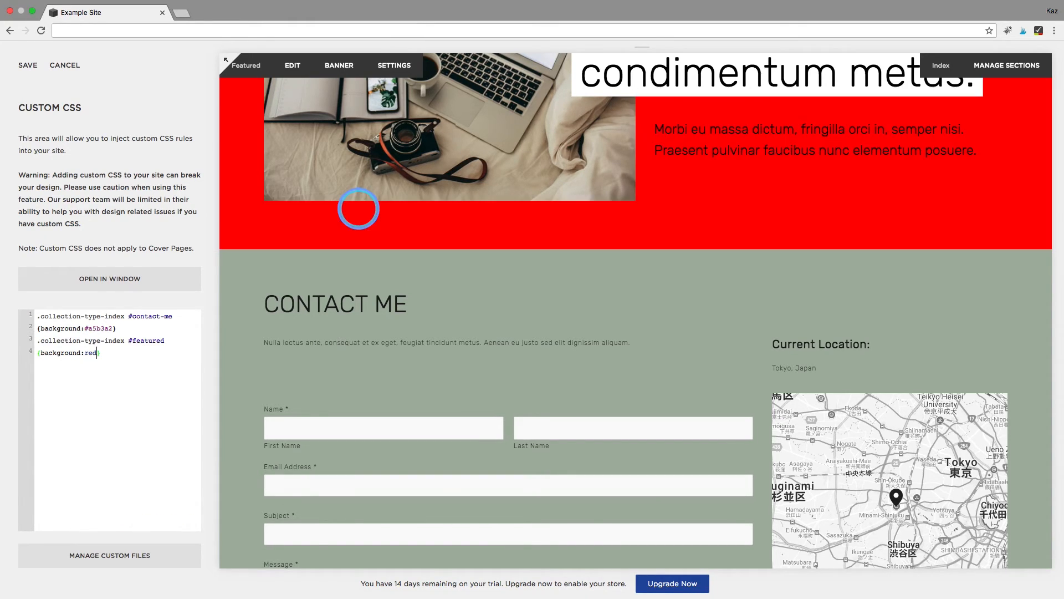
key("backspace")
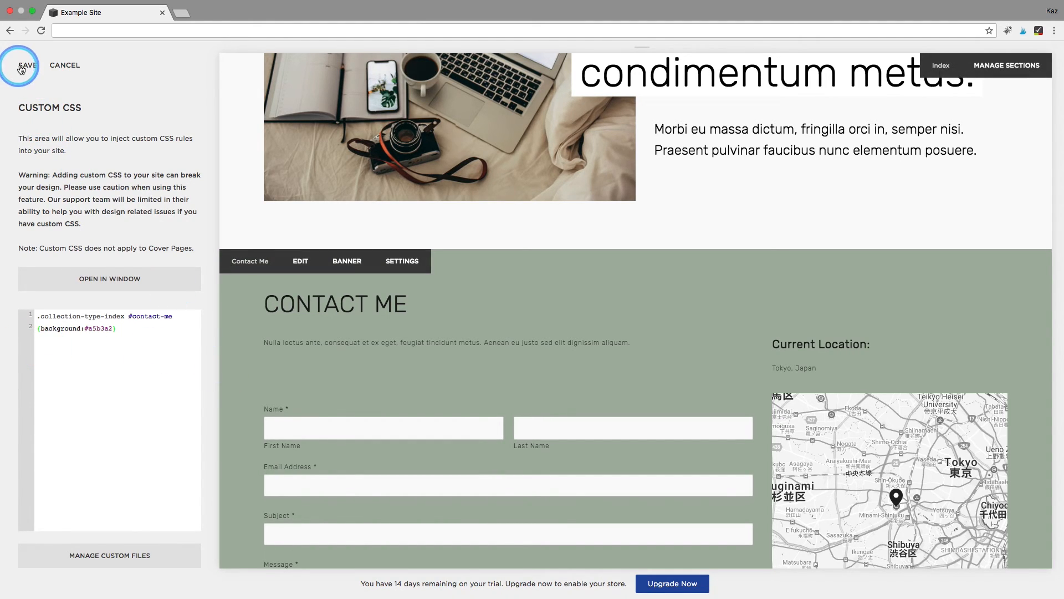
Save the custom CSS, leave the editor and scroll the site to see the green-grey Contact Me section
left_click(22, 65)
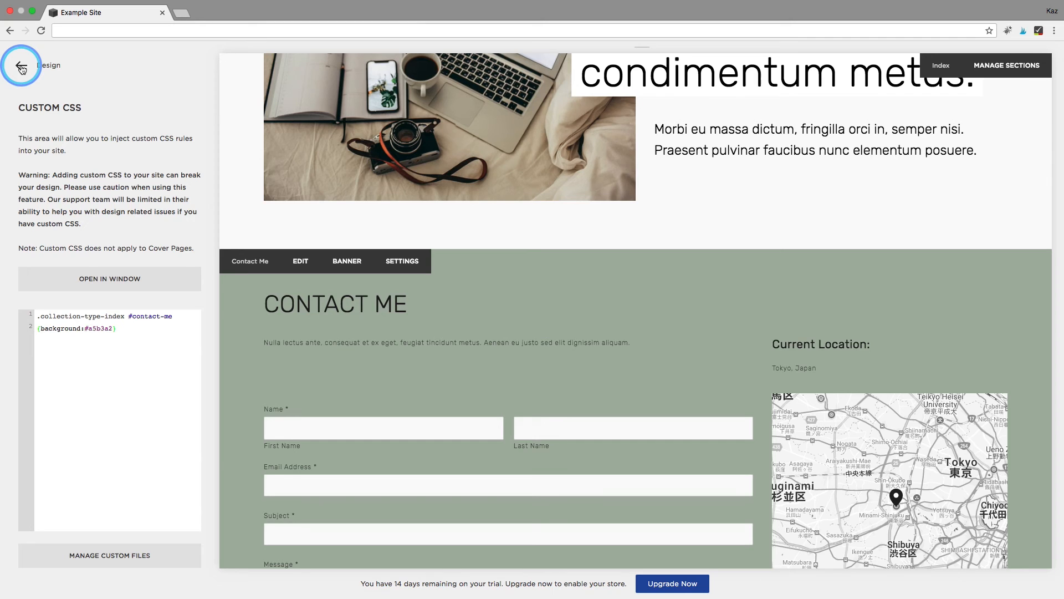
left_click(21, 66)
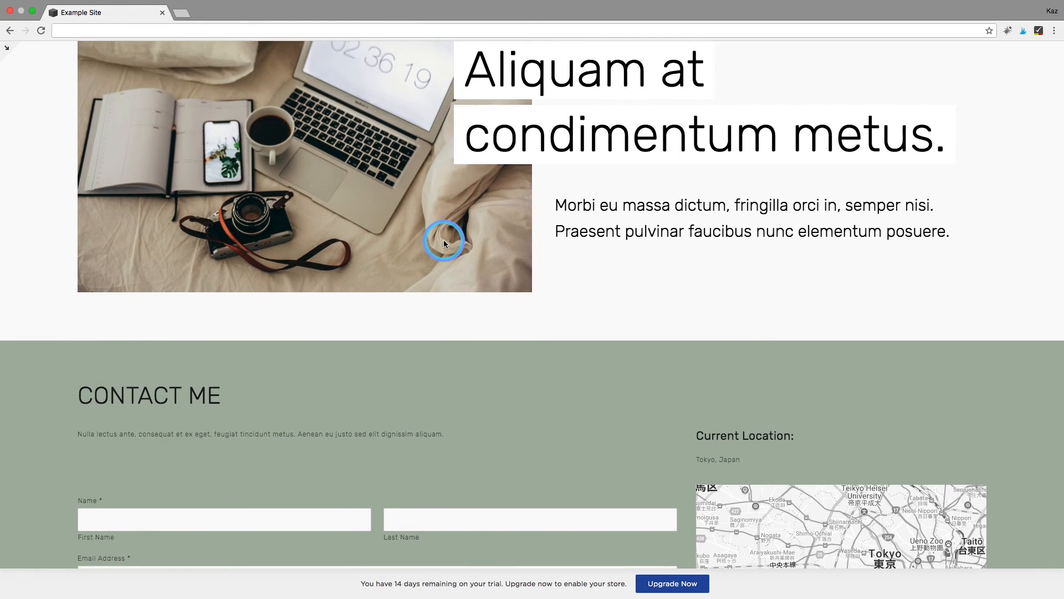
scroll("down", 3)
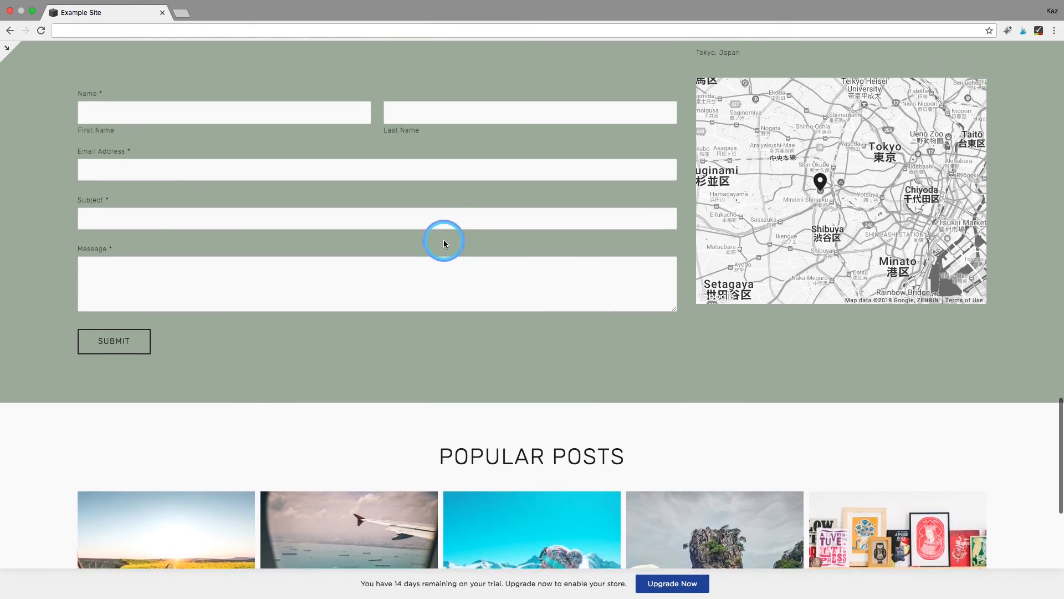
scroll("down", 3)
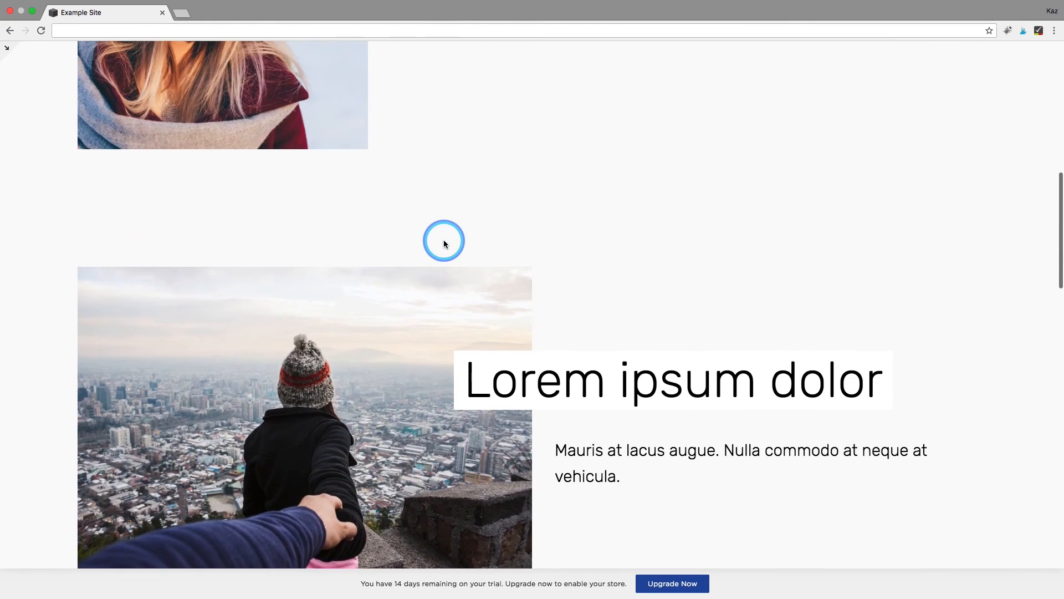